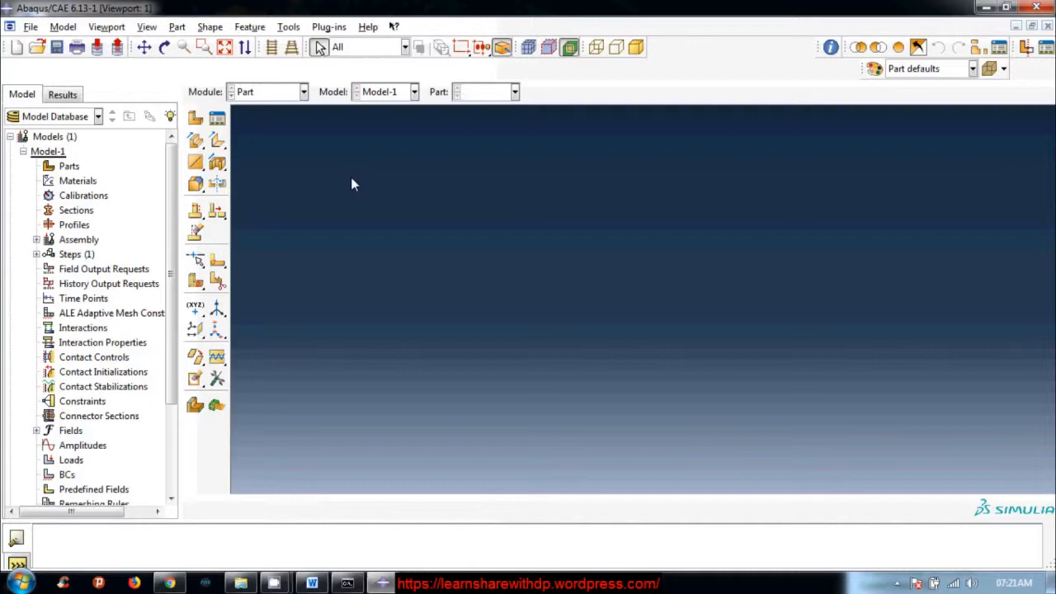
Create a new part from the Parts collection and choose Shell so its type is Planar.
click(70, 165)
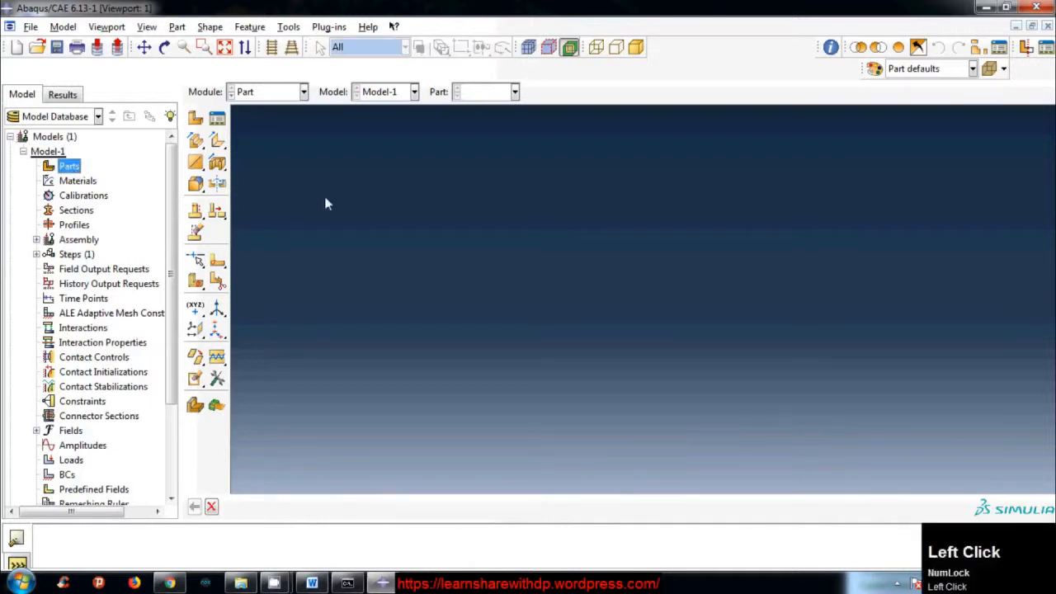
mouse_move(70, 165)
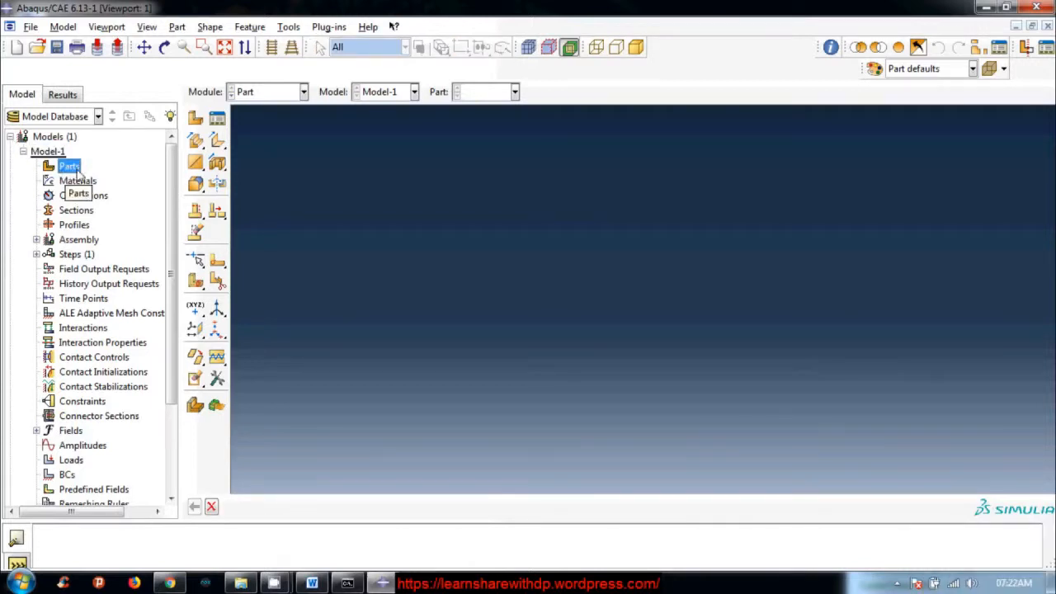
click(70, 165)
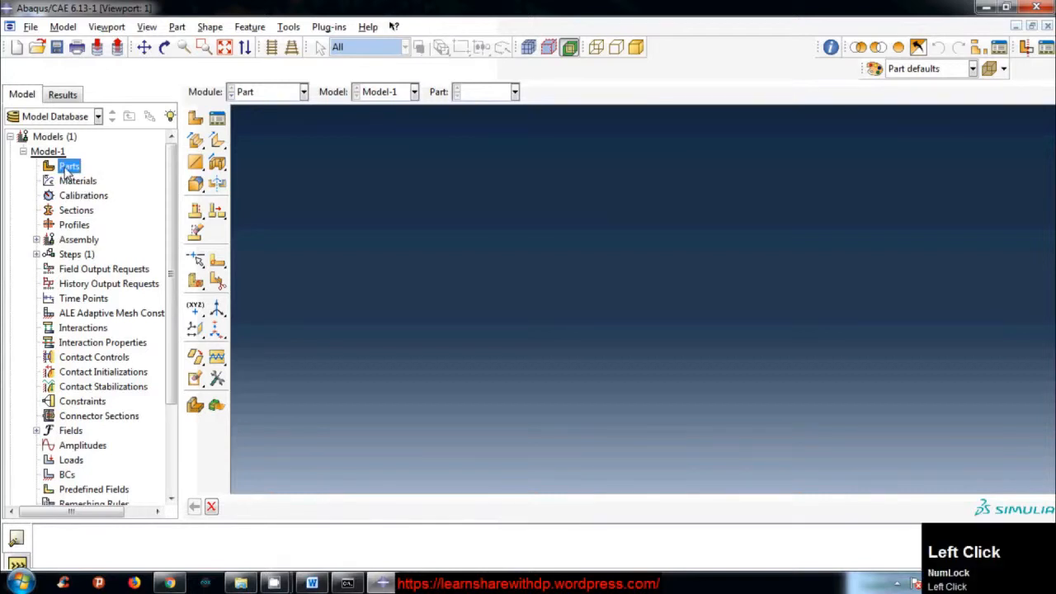
double_click(69, 165)
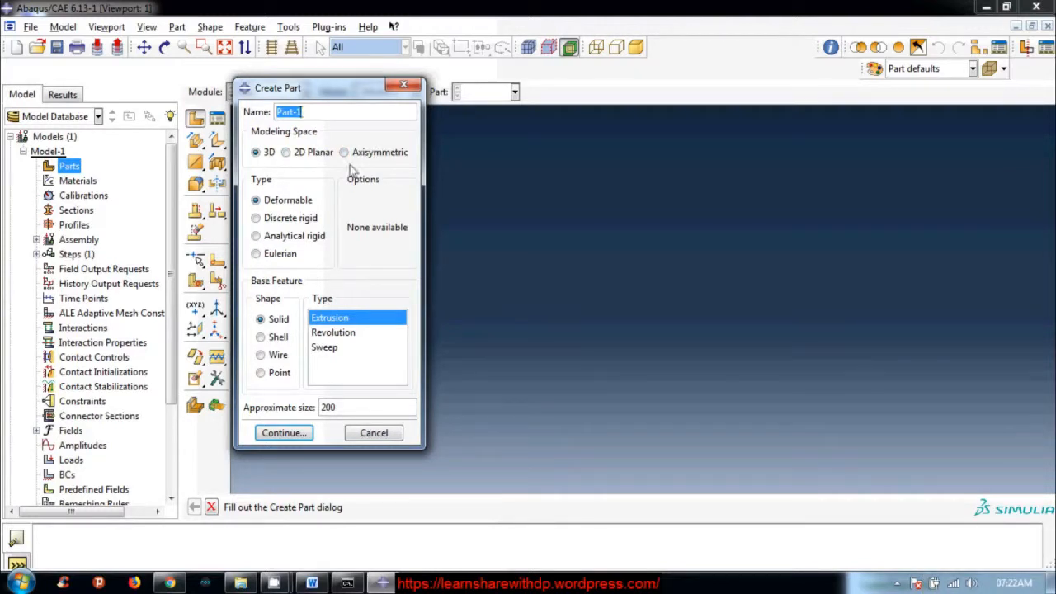
mouse_move(383, 164)
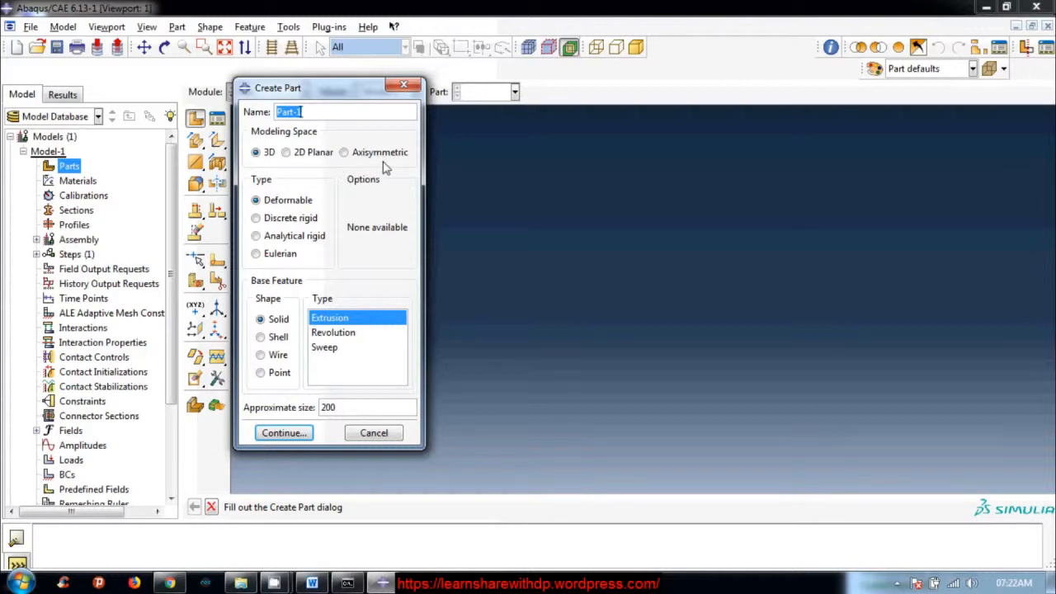
mouse_move(261, 168)
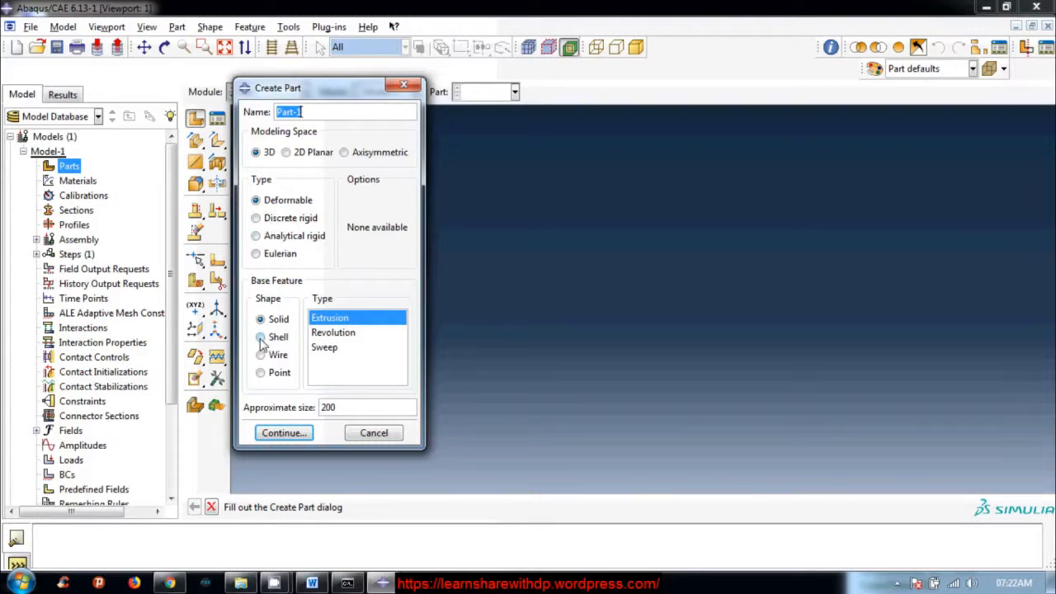
click(261, 336)
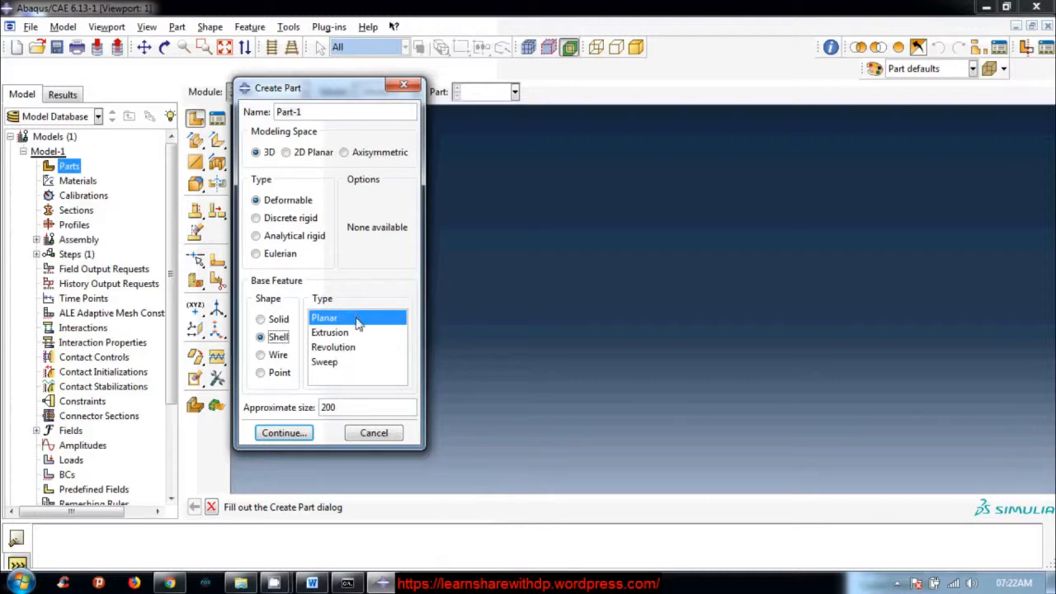
mouse_move(295, 427)
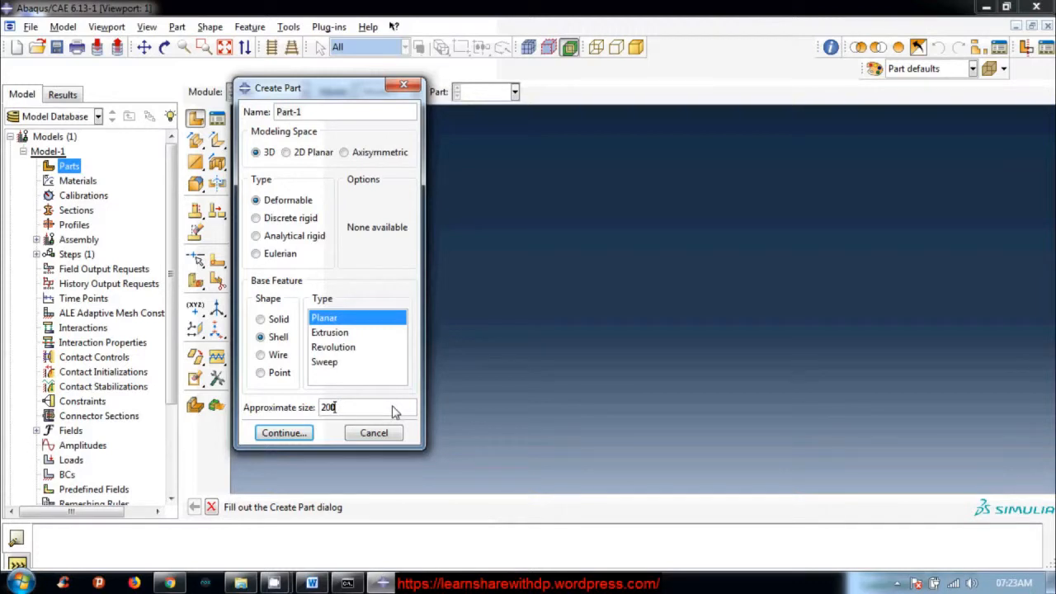
Replace the default approximate size 200, first trying 30, then settling on 15.
key(Backspace)
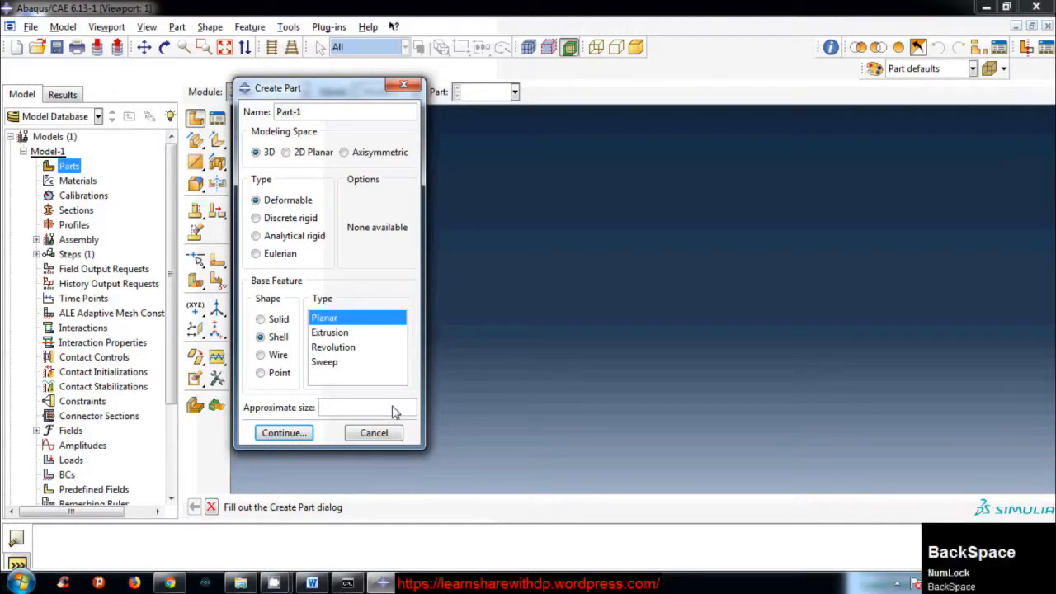
text(30)
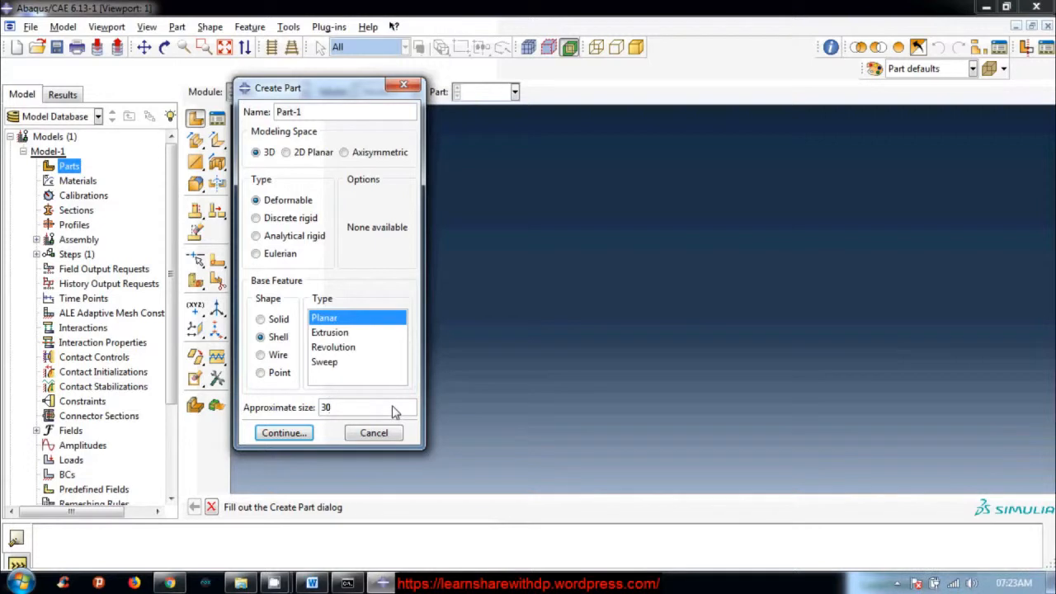
click(347, 406)
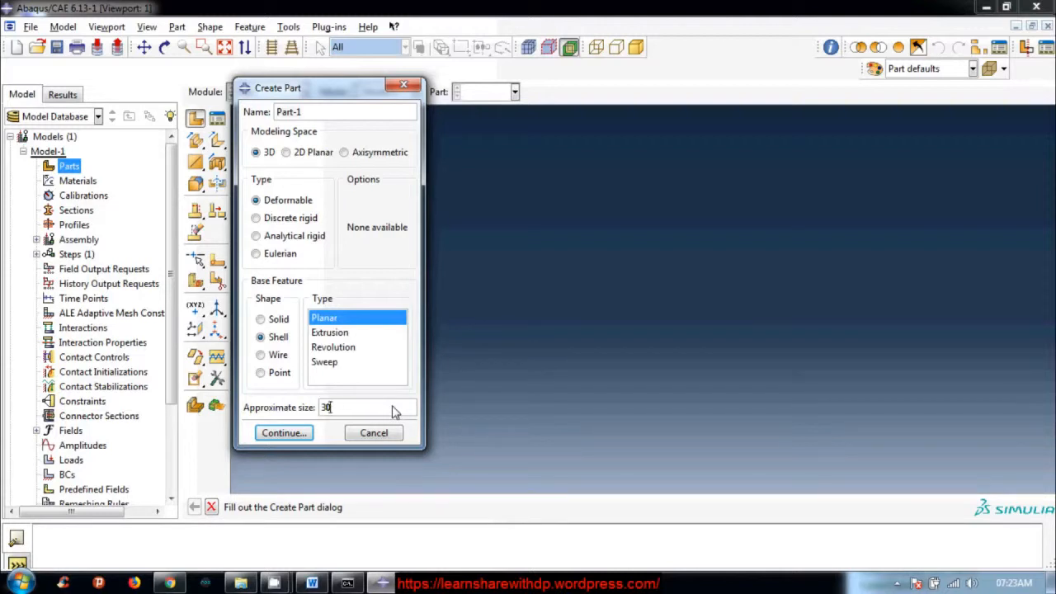
key(backspace)
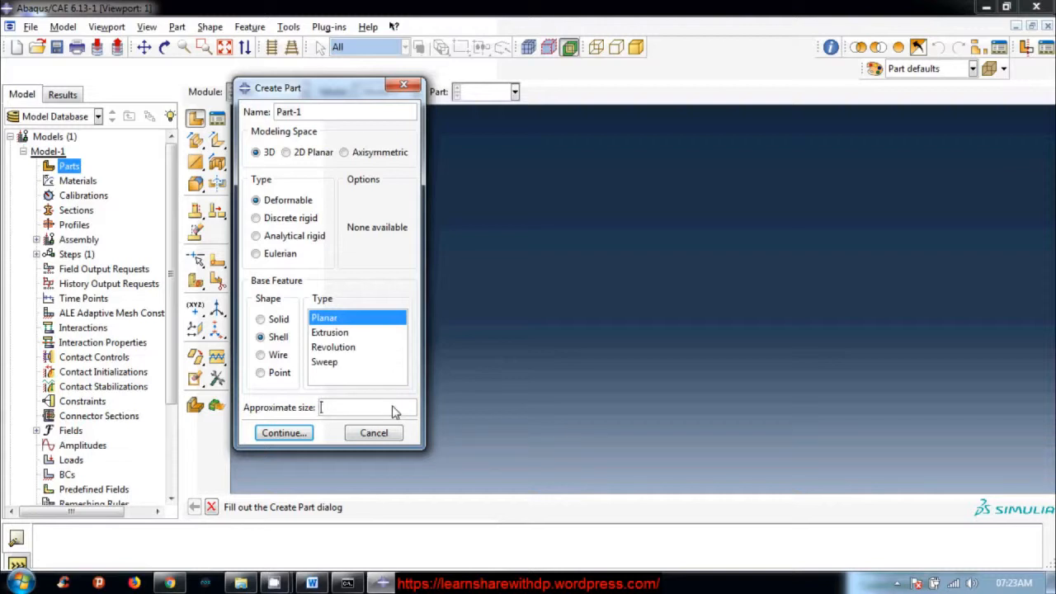
text(15)
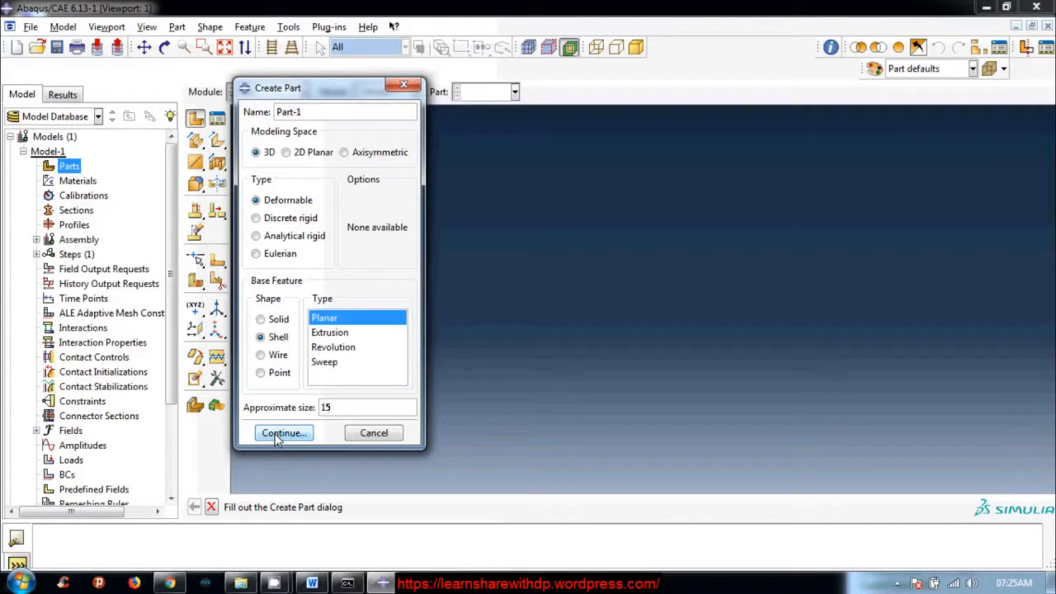
click(367, 406)
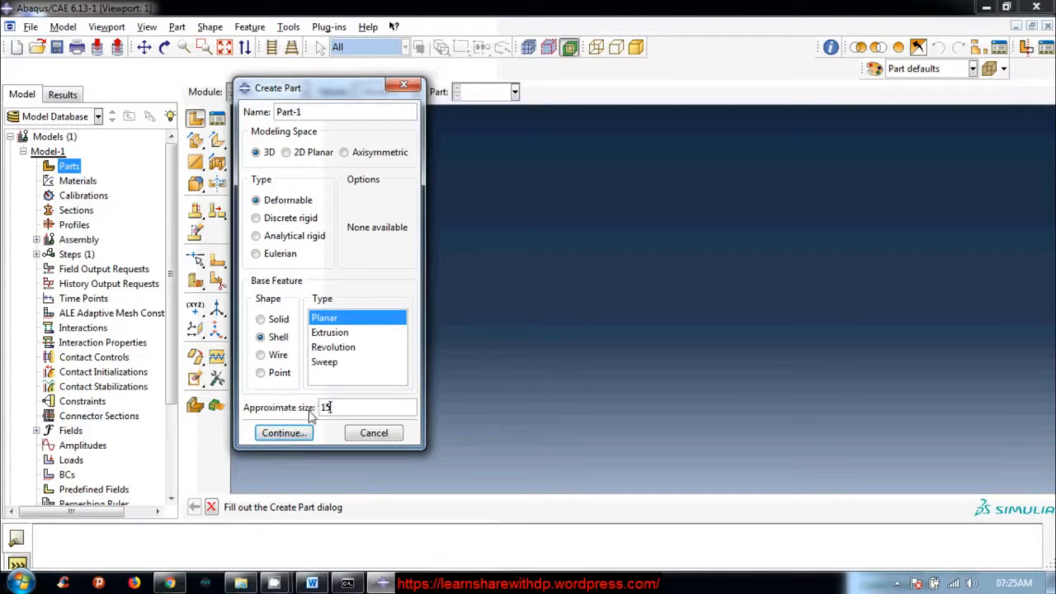
mouse_move(333, 422)
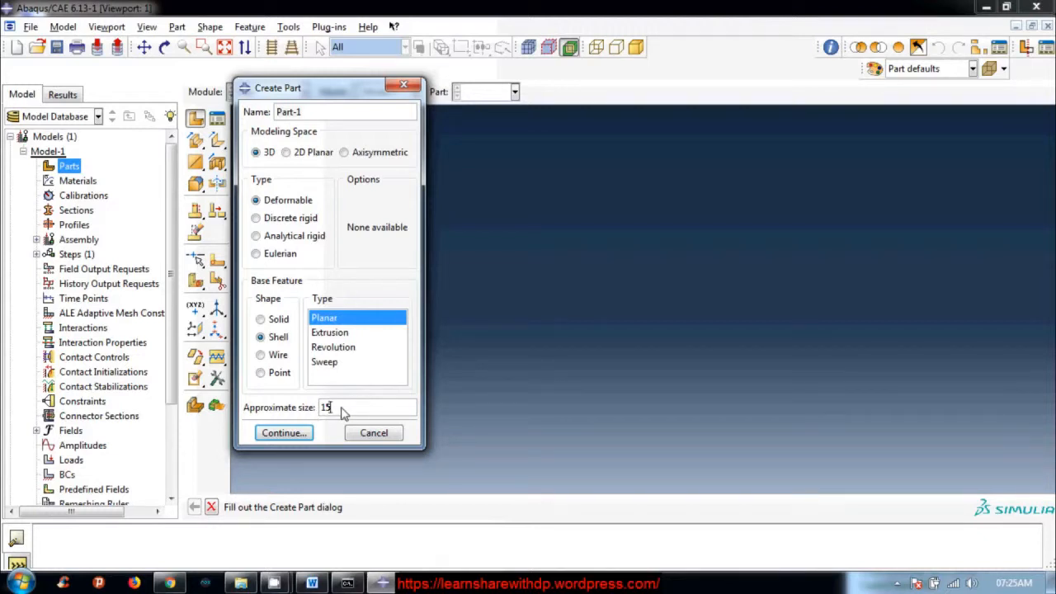
Continue from Create Part so the sketcher opens for Part-1's section.
click(284, 432)
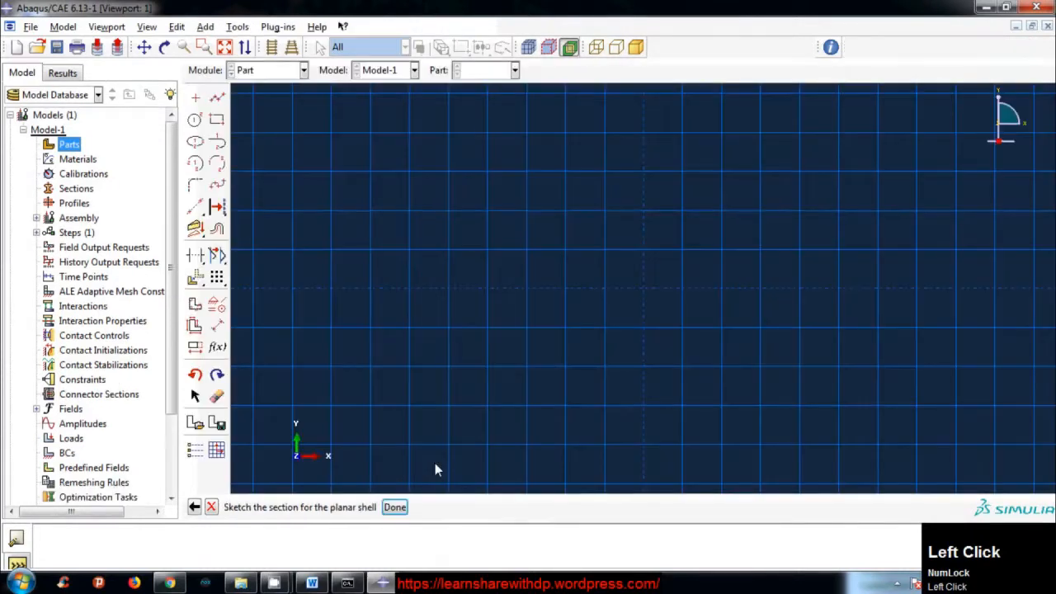
mouse_move(492, 277)
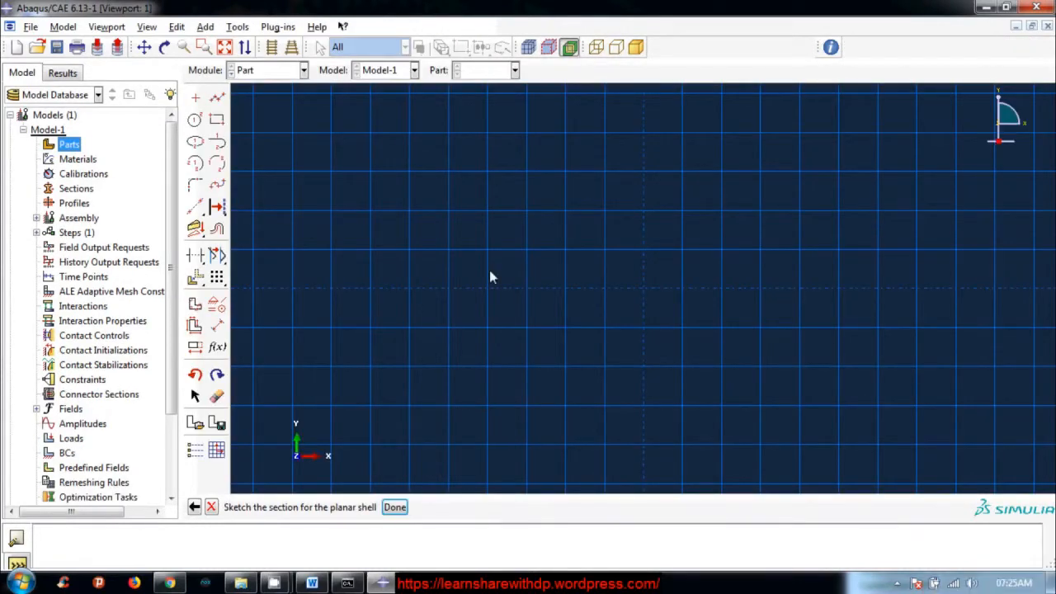
mouse_move(493, 340)
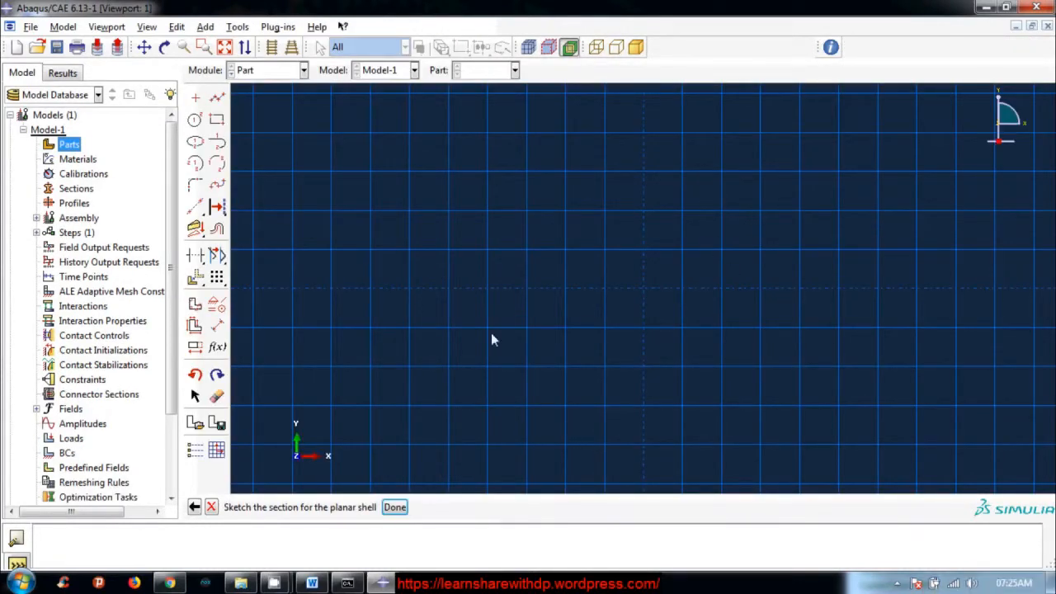
mouse_move(383, 204)
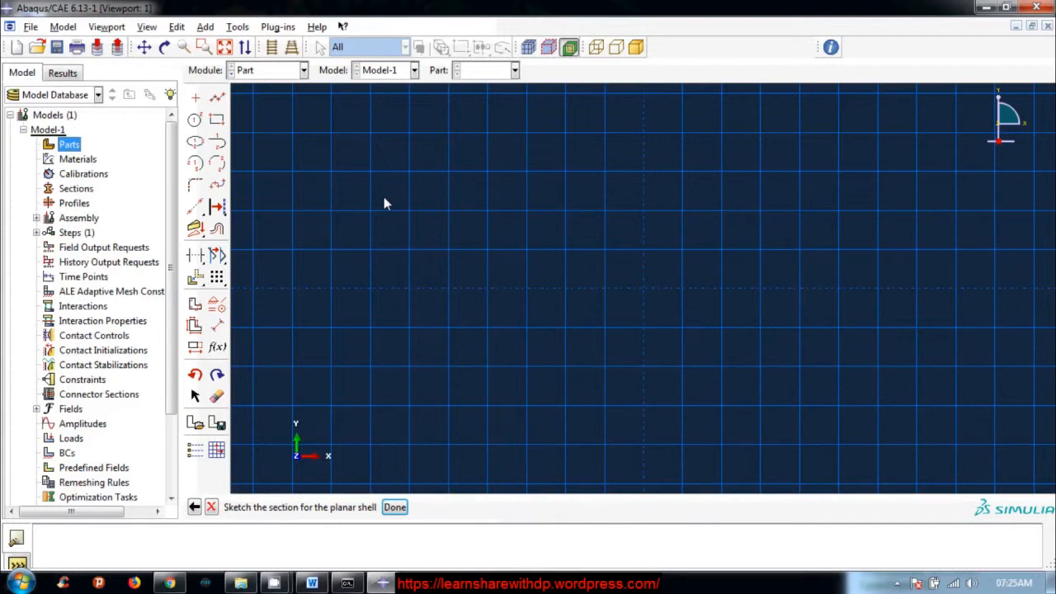
mouse_move(216, 121)
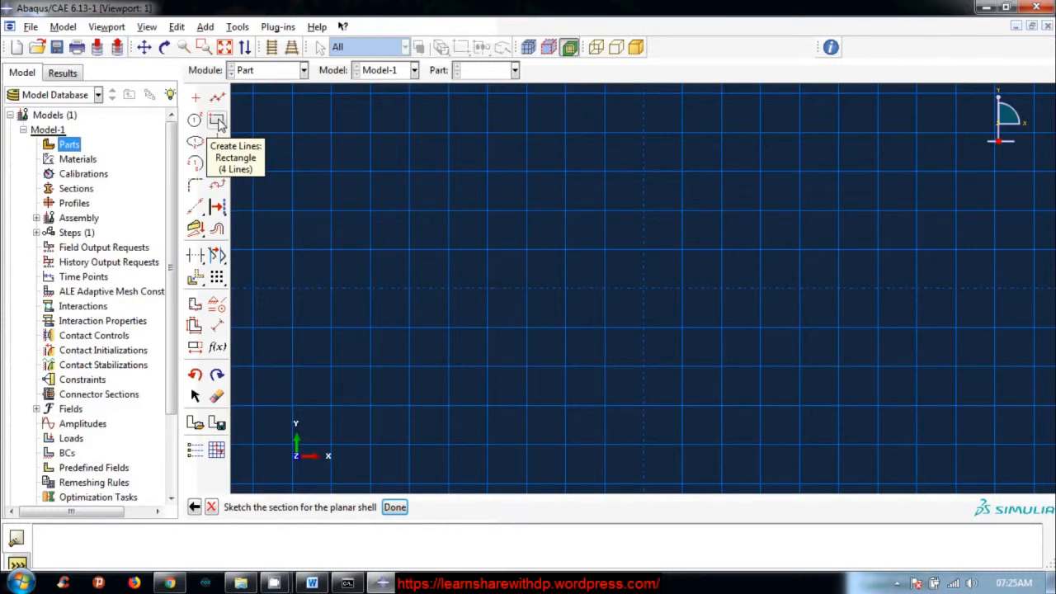
Sketch a rectangle from an upper-left corner to an opposite lower-right corner.
click(218, 119)
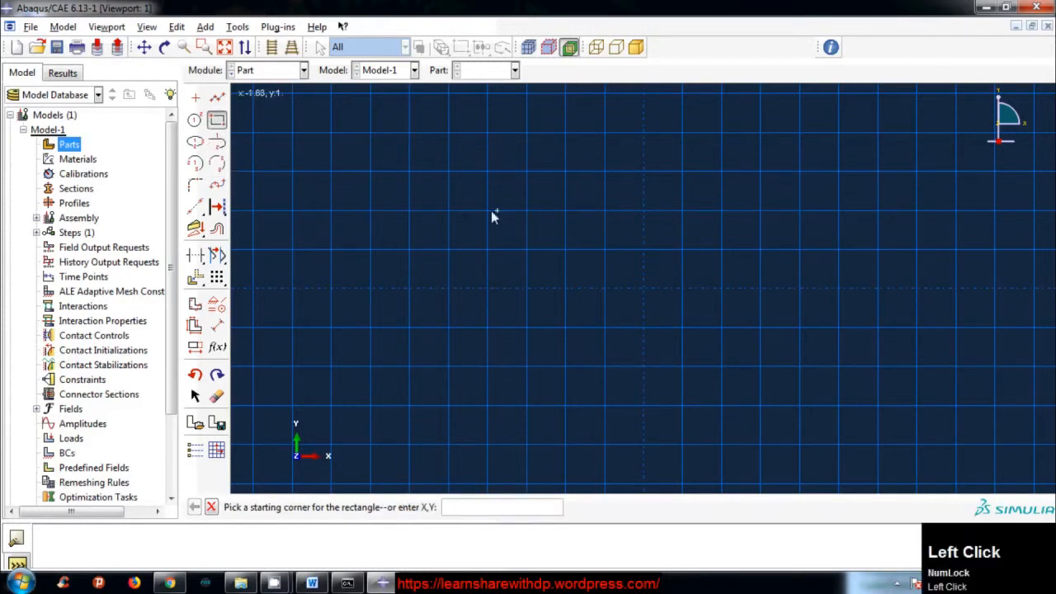
mouse_move(449, 180)
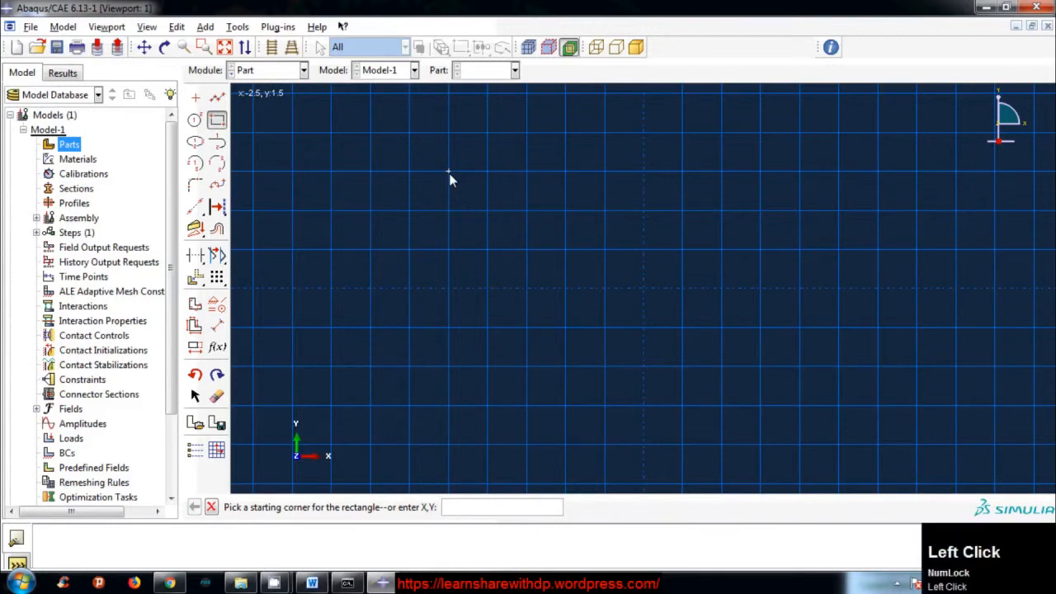
click(449, 178)
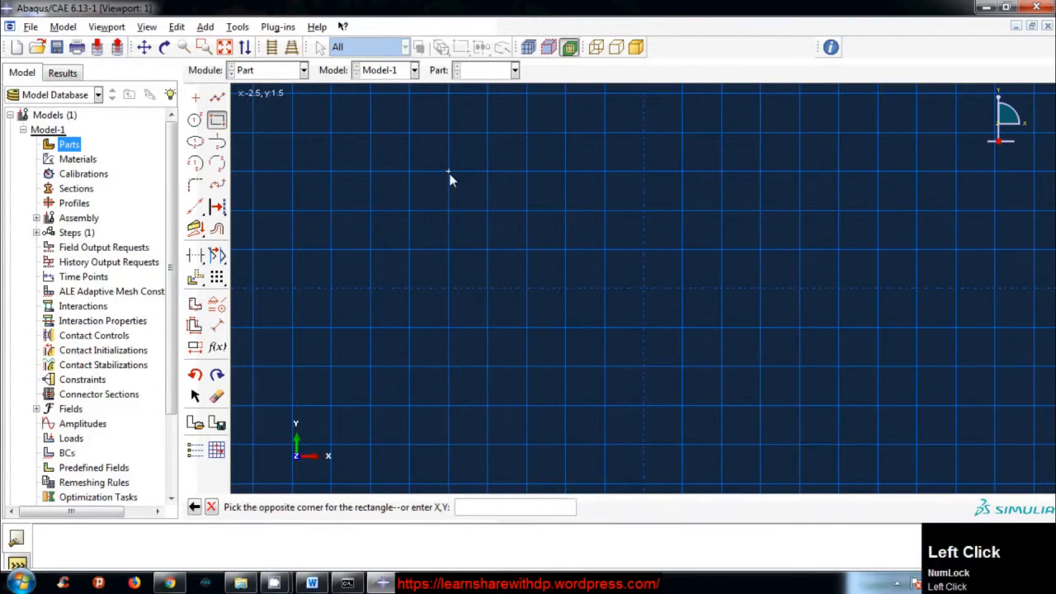
mouse_move(881, 452)
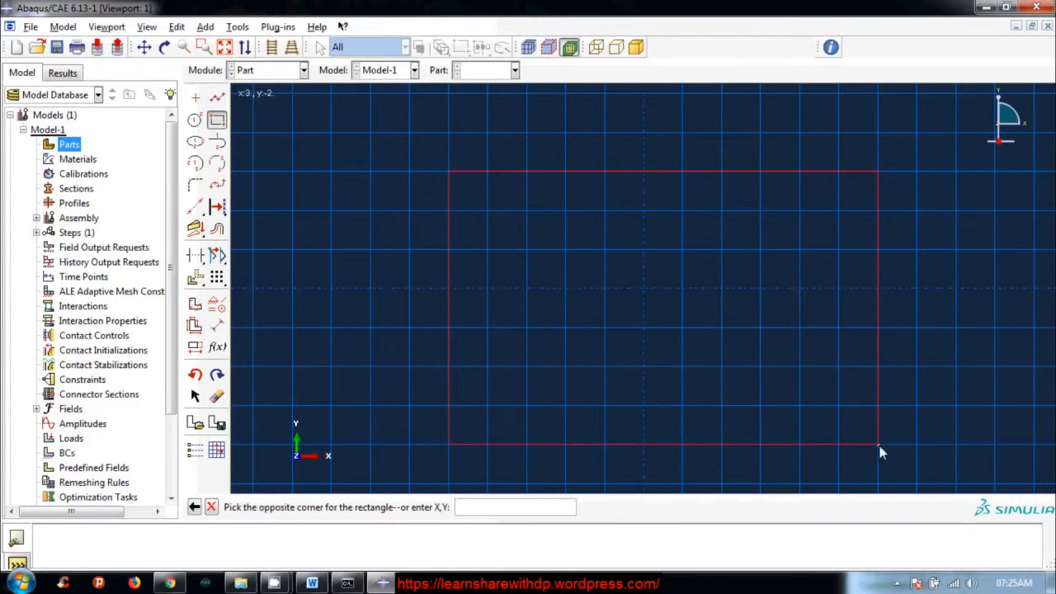
click(875, 441)
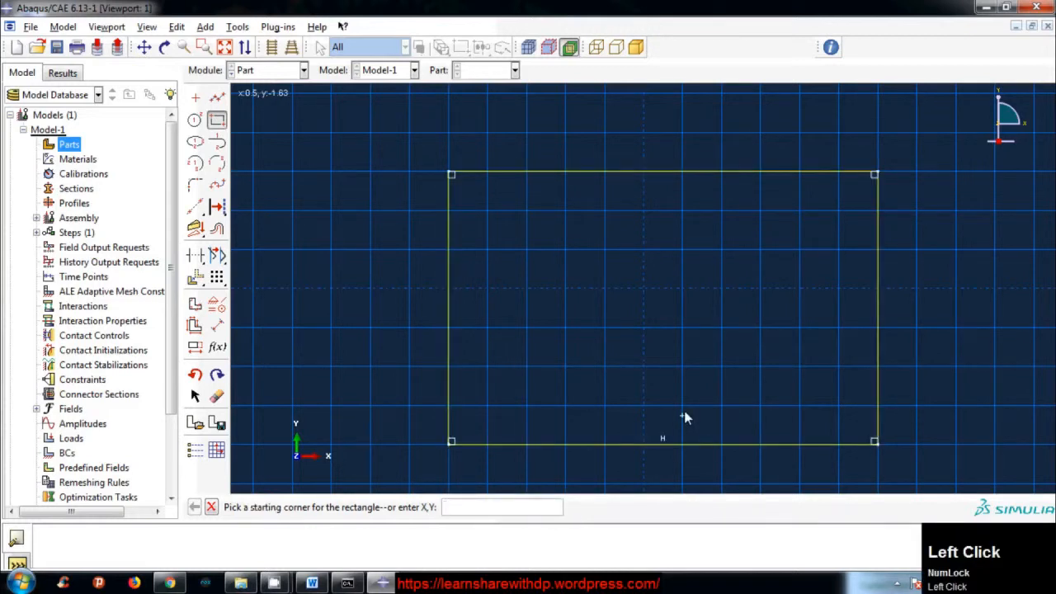
mouse_move(379, 272)
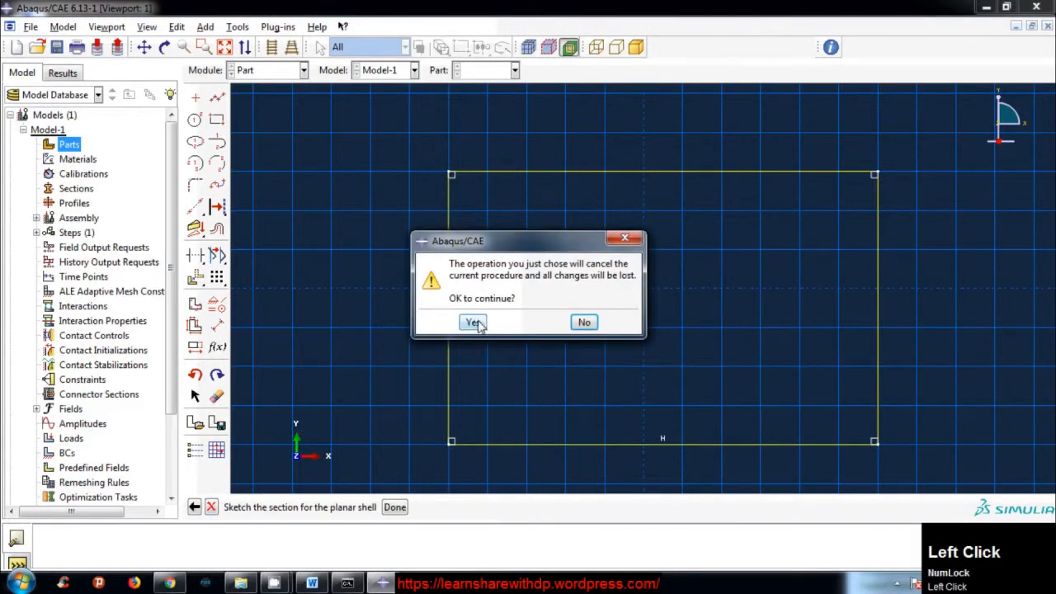
Confirm abandoning the sketch and restart creating Part-1 as a planar shell.
click(472, 322)
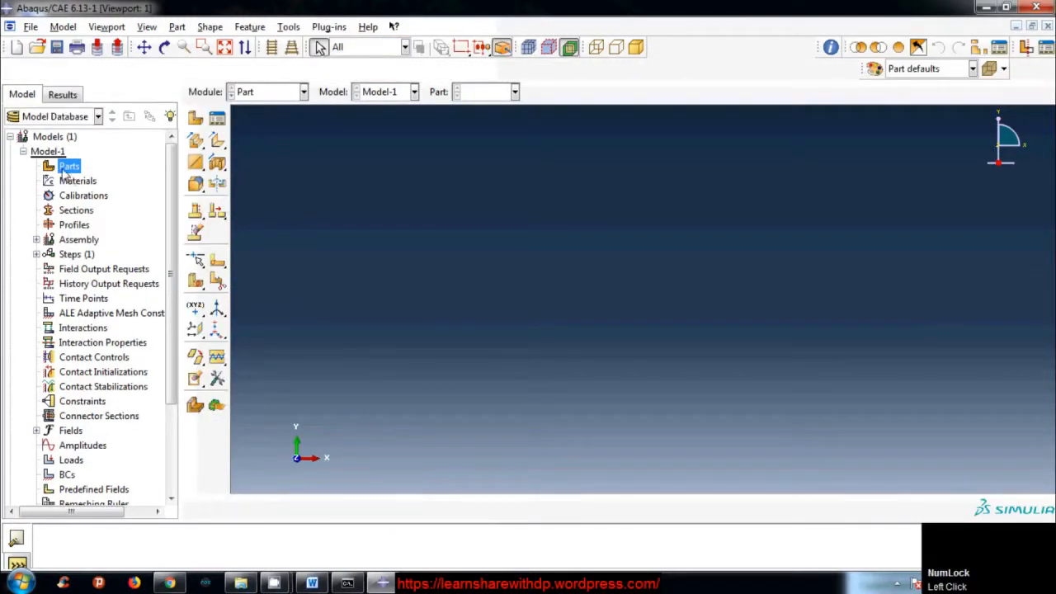
mouse_move(70, 165)
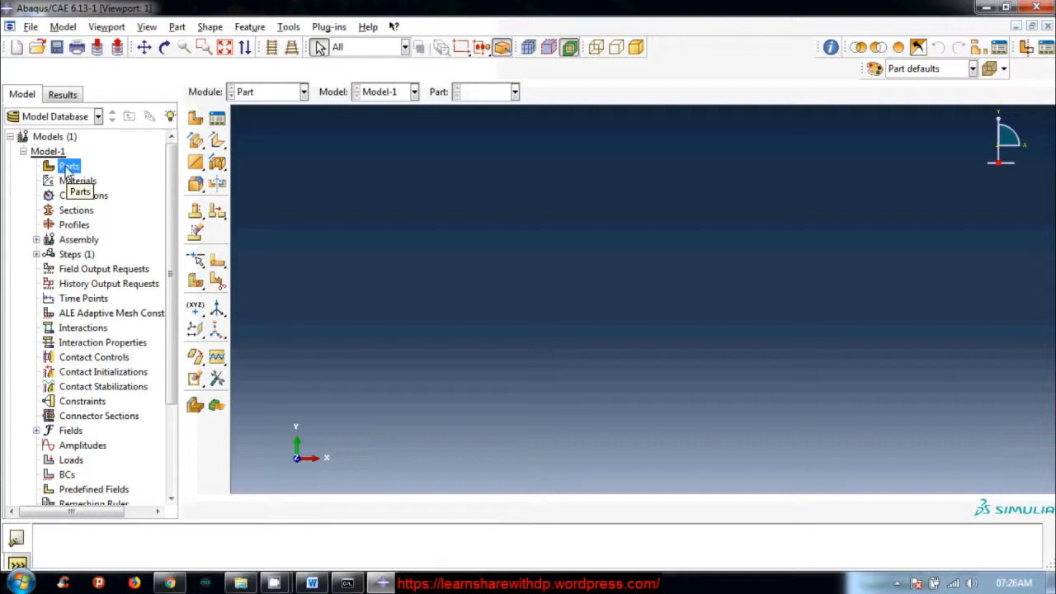
double_click(69, 165)
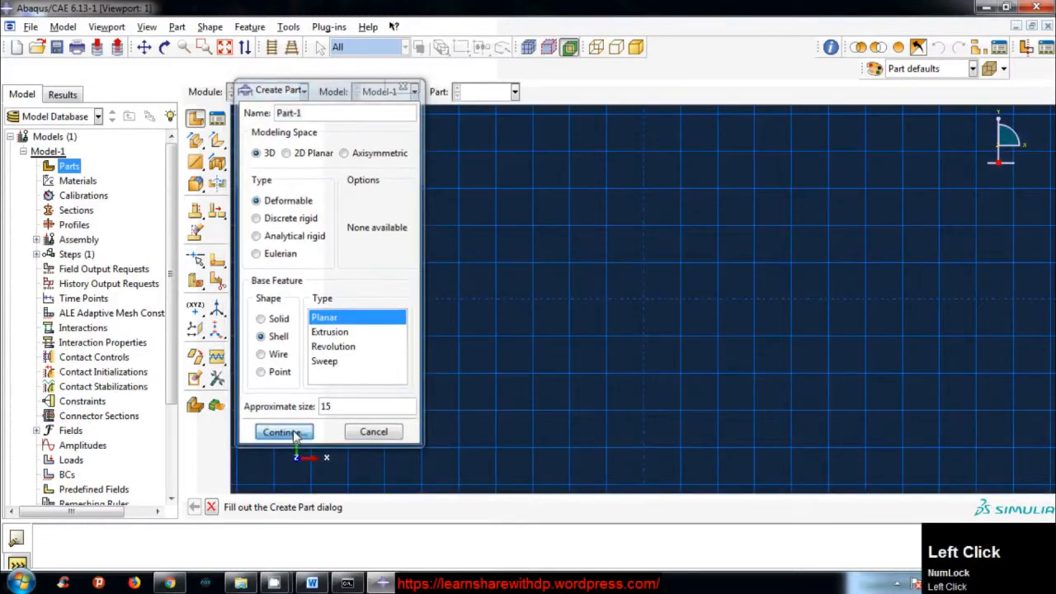
Continue into the sketcher and draw a rectangle by two opposite corner points.
click(280, 433)
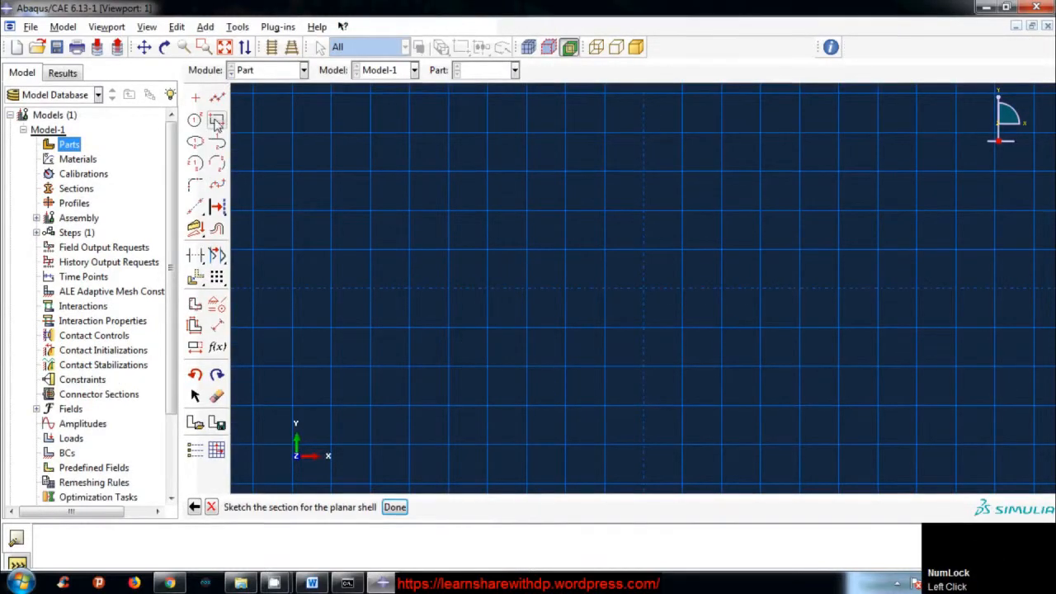
mouse_move(216, 122)
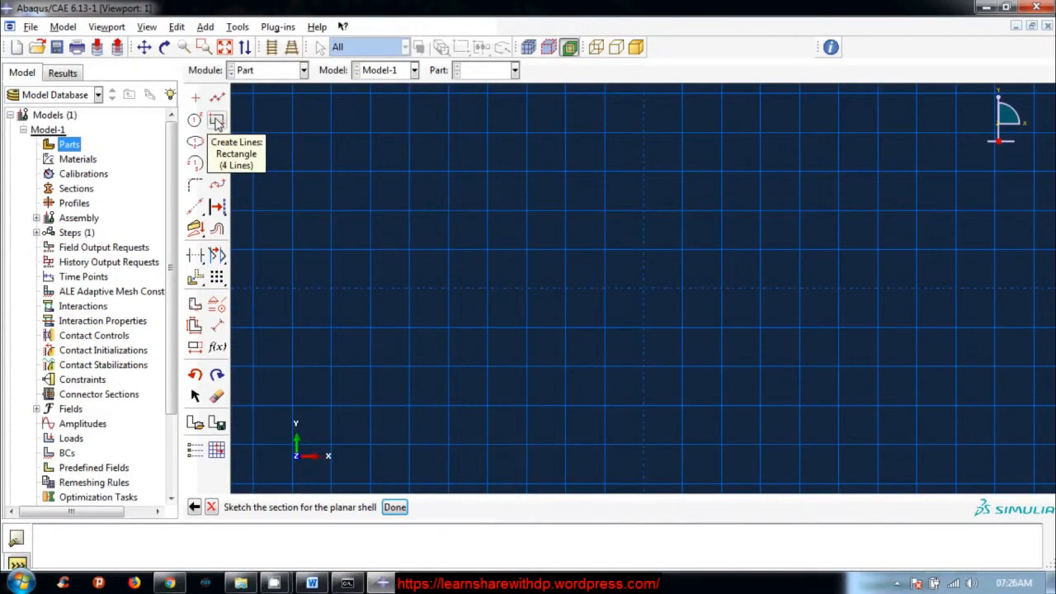
click(217, 119)
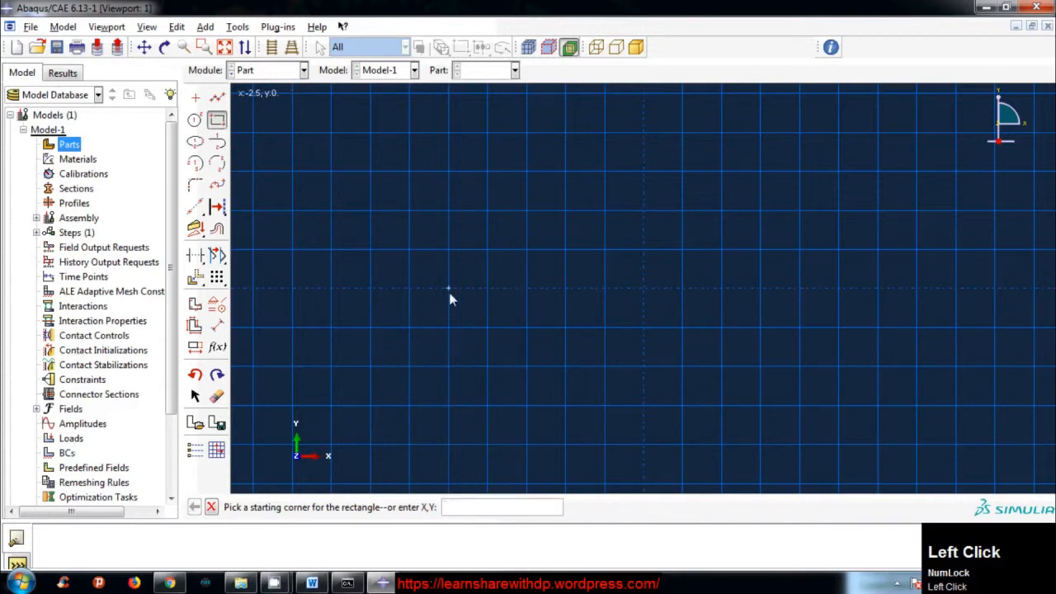
mouse_move(330, 525)
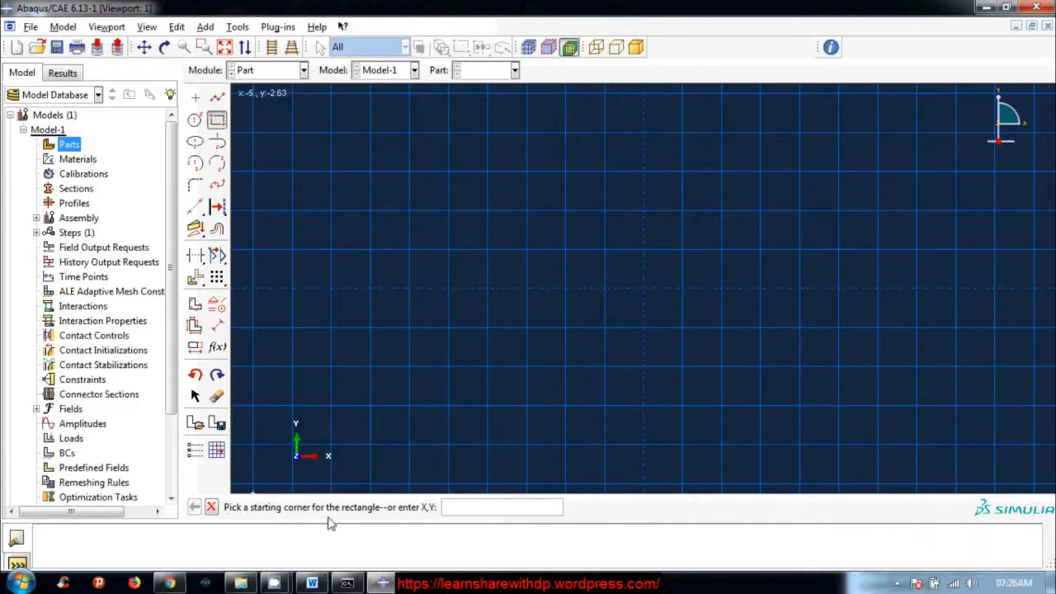
mouse_move(449, 521)
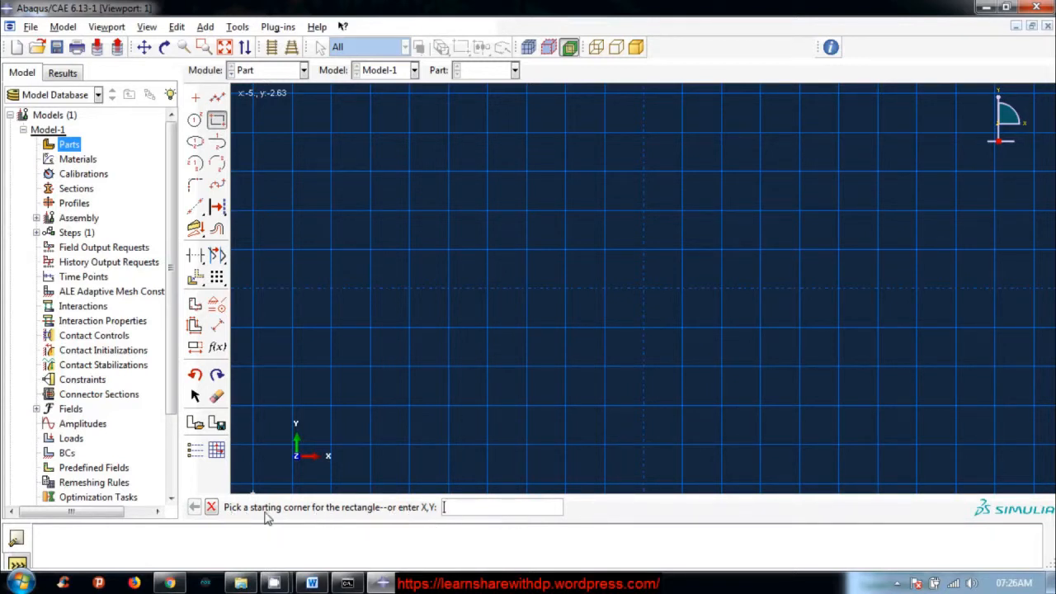
mouse_move(423, 520)
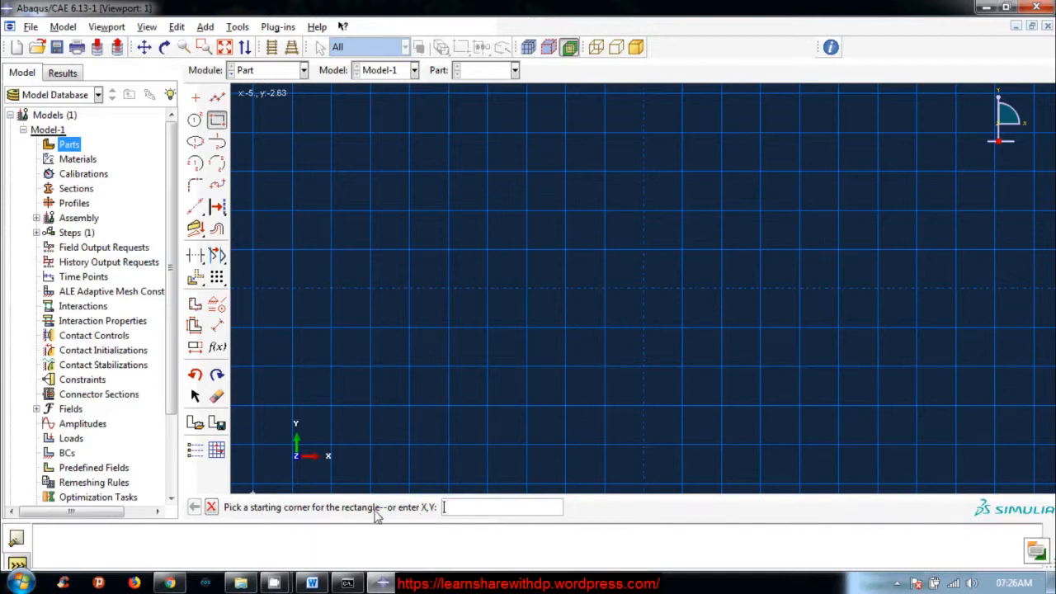
mouse_move(423, 515)
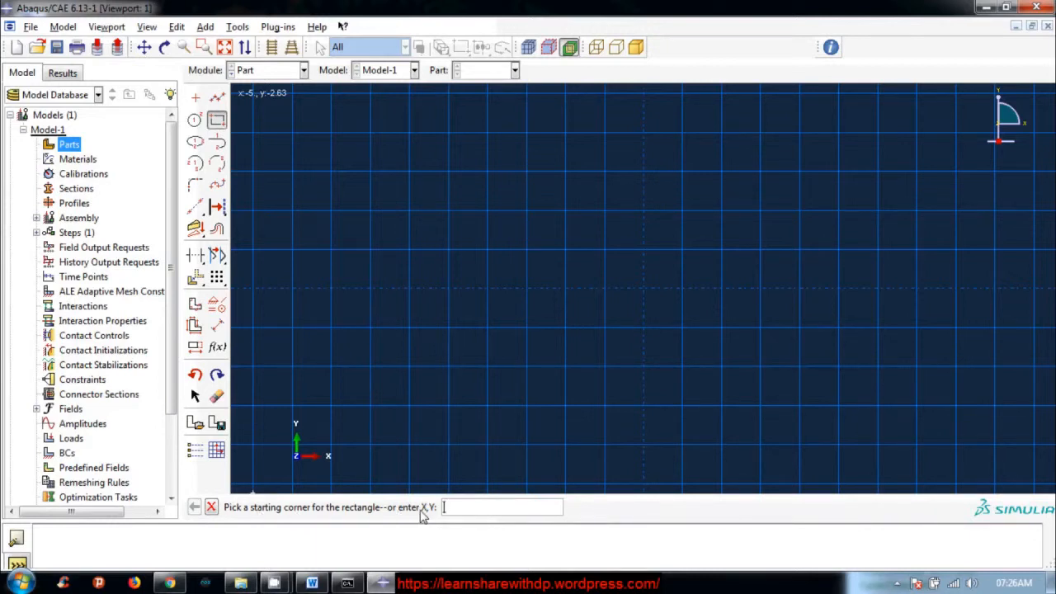
mouse_move(485, 212)
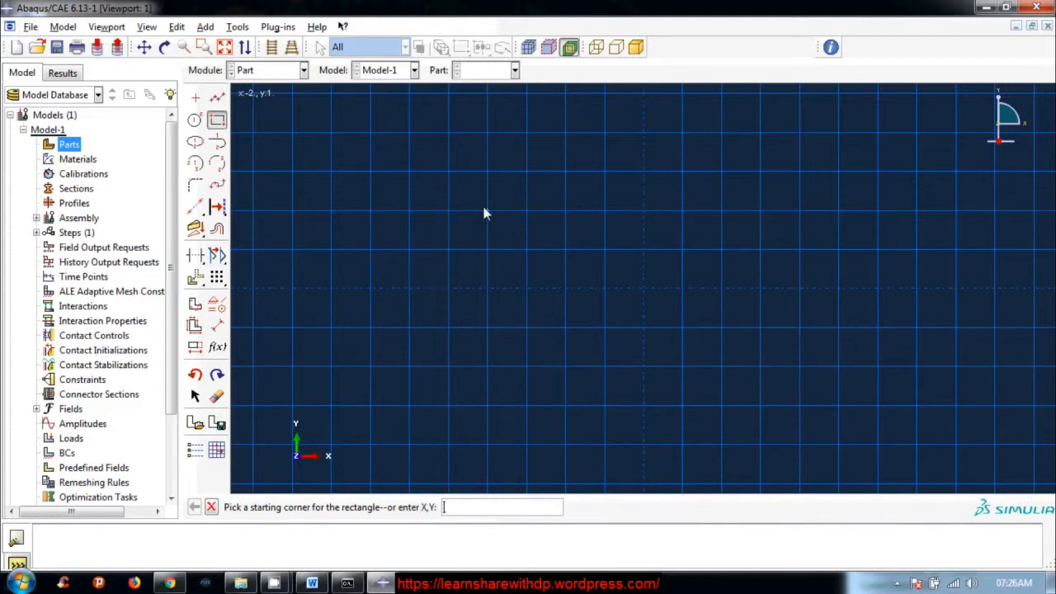
mouse_move(218, 119)
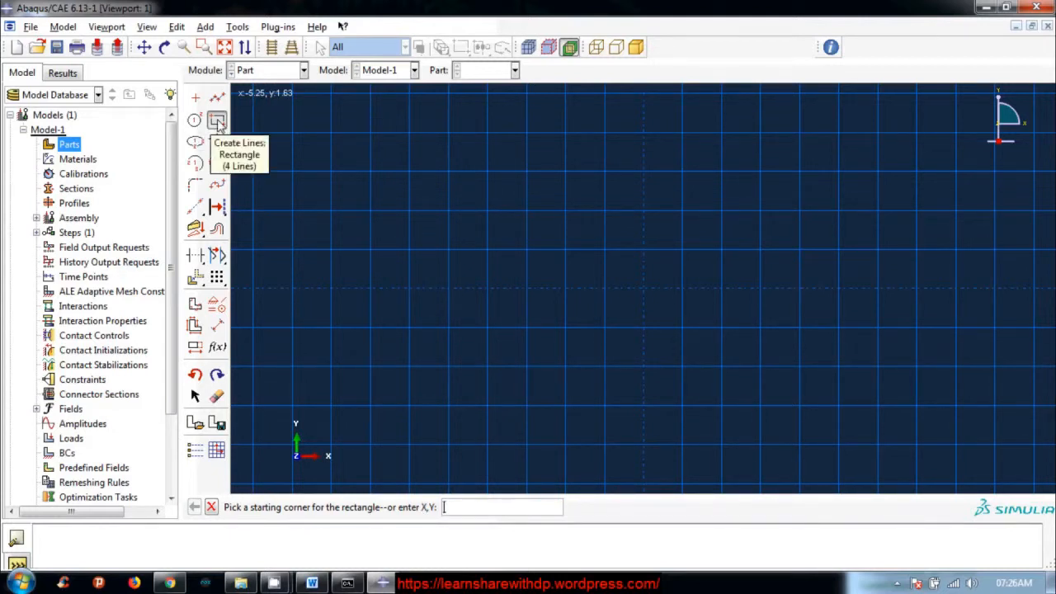
mouse_move(246, 499)
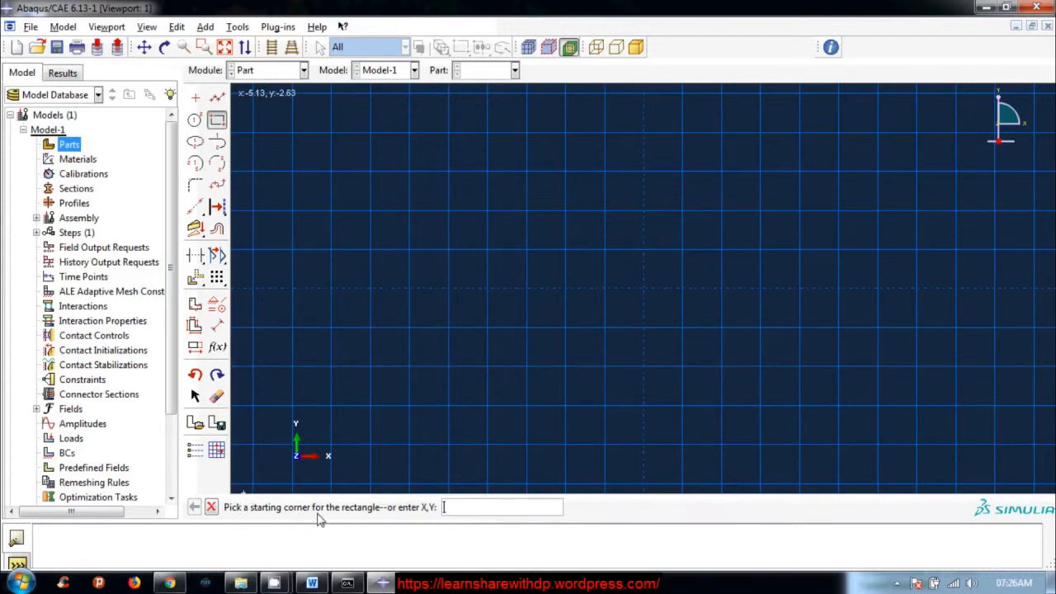
mouse_move(644, 211)
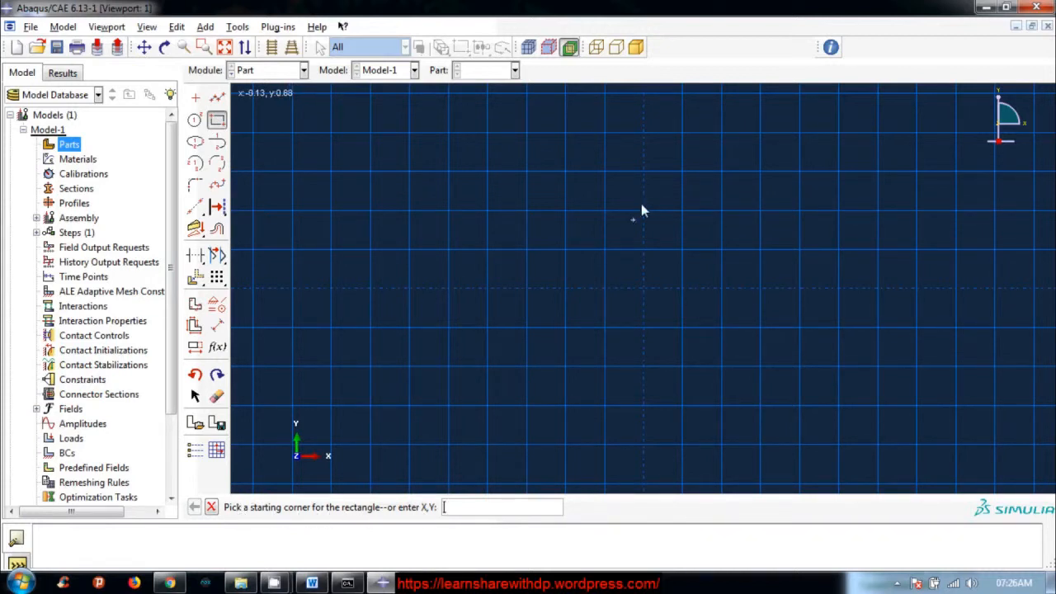
mouse_move(449, 178)
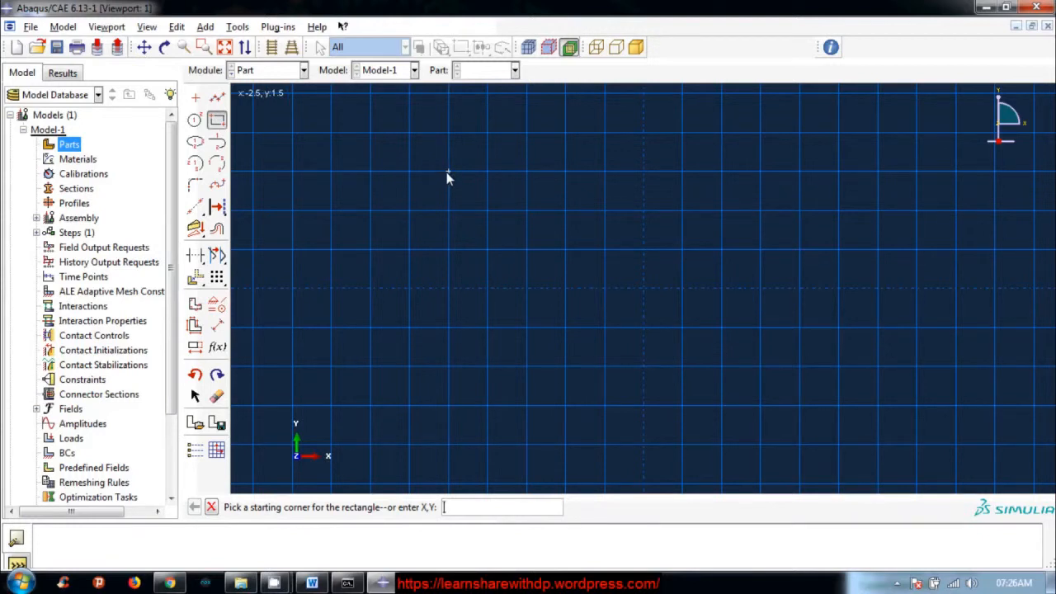
click(449, 178)
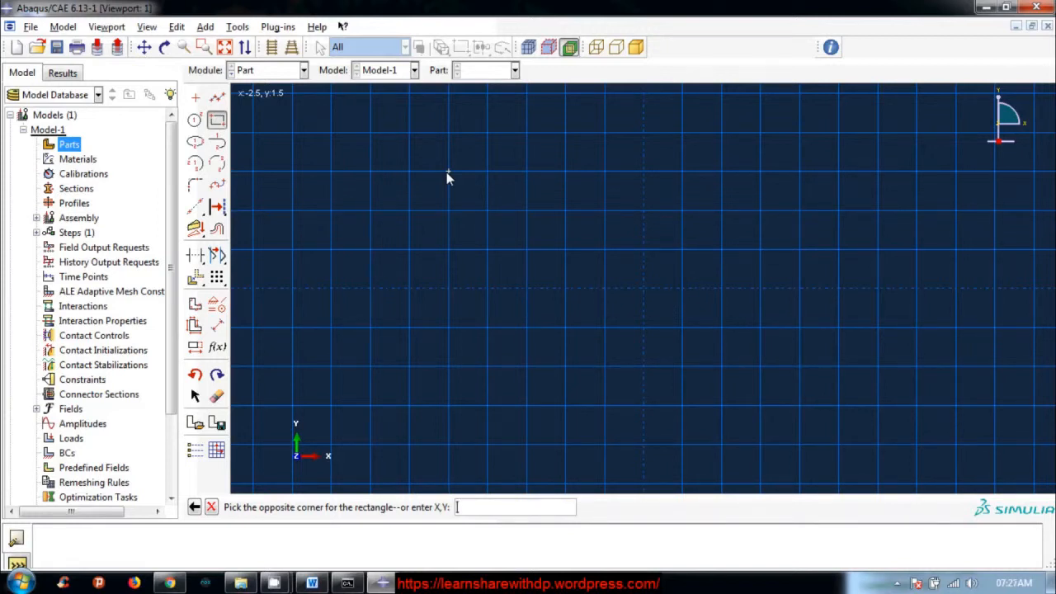
click(875, 441)
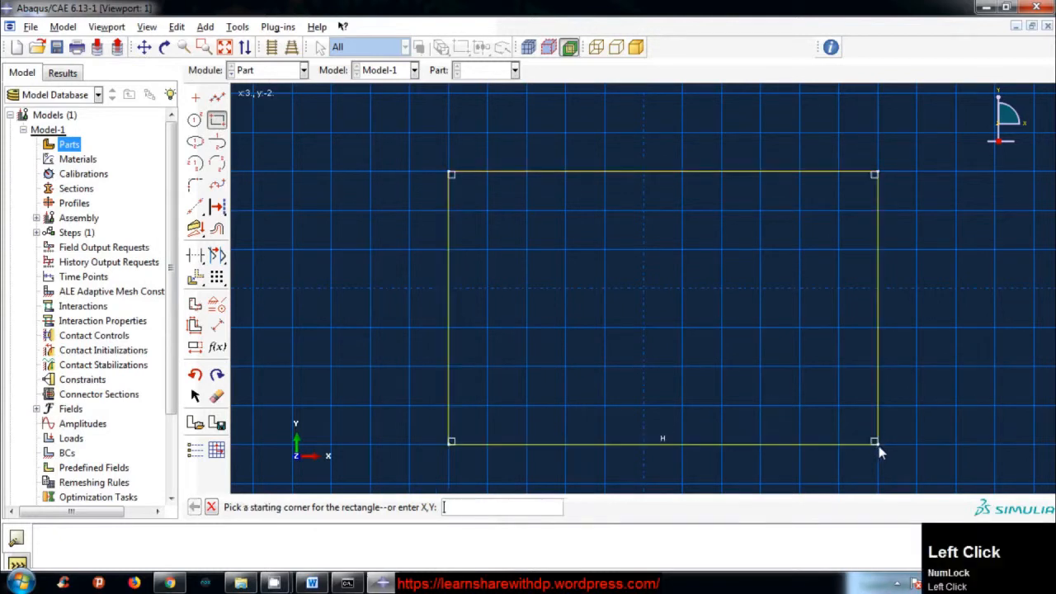
mouse_move(723, 305)
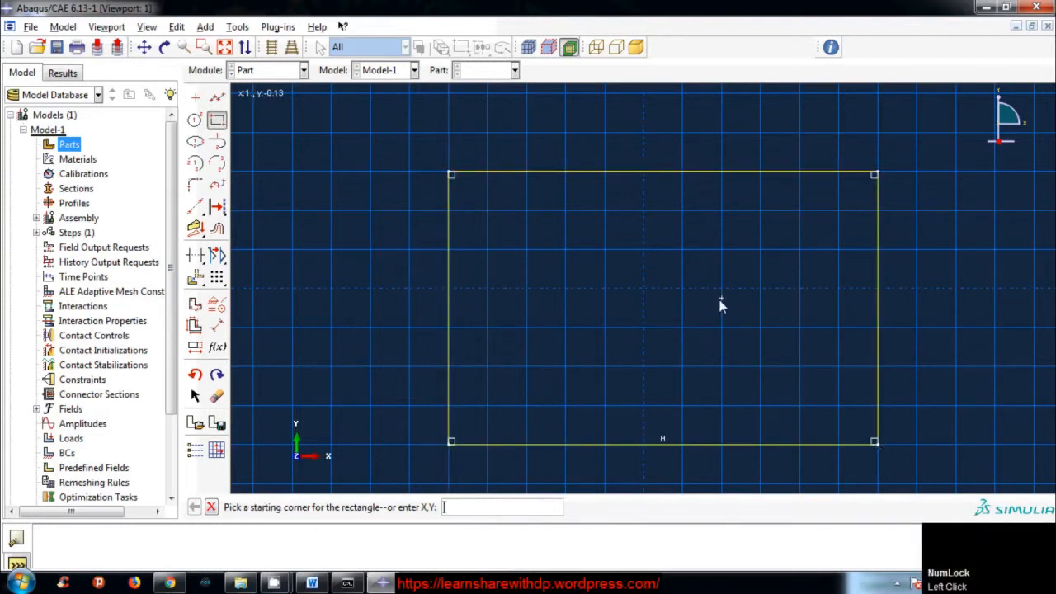
mouse_move(370, 238)
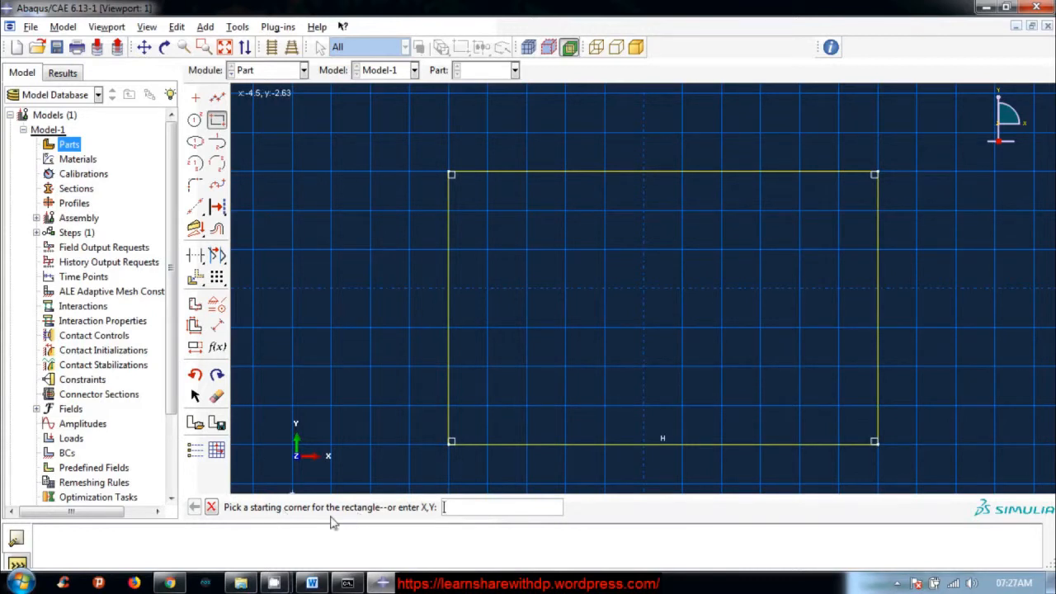
mouse_move(355, 342)
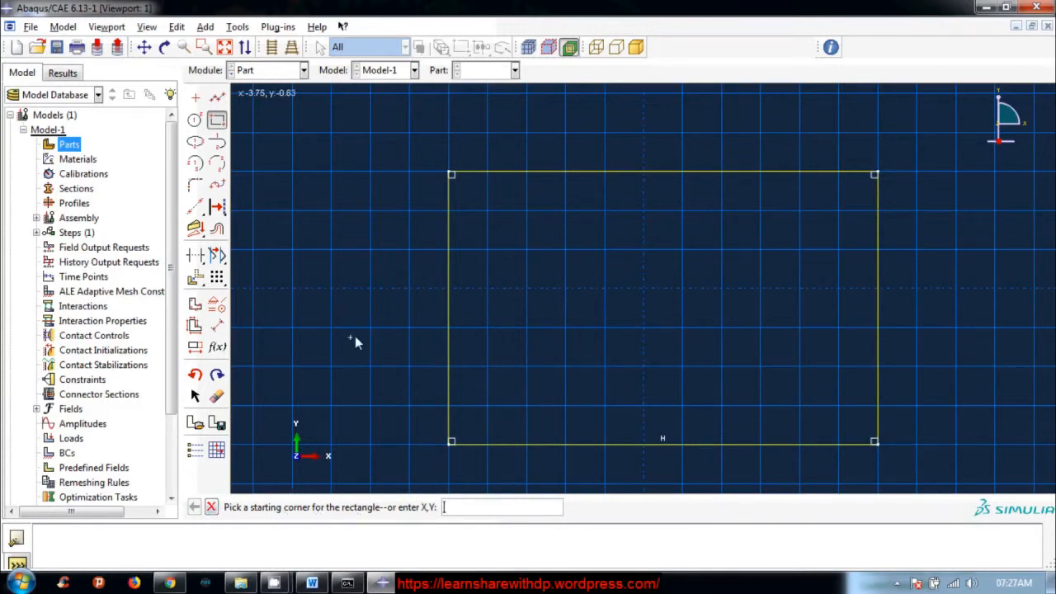
mouse_move(296, 224)
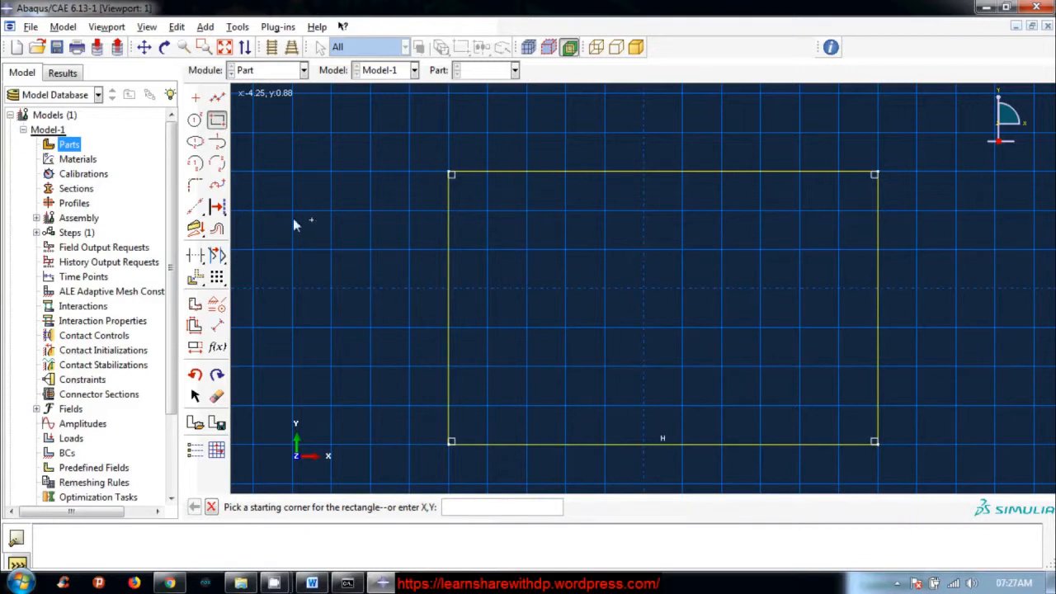
mouse_move(367, 433)
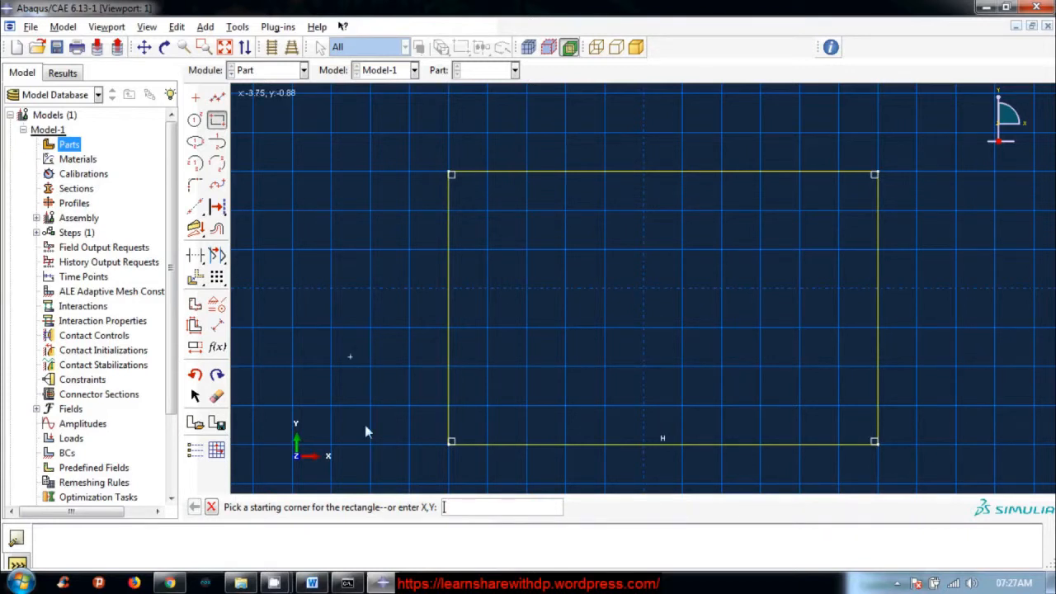
mouse_move(211, 506)
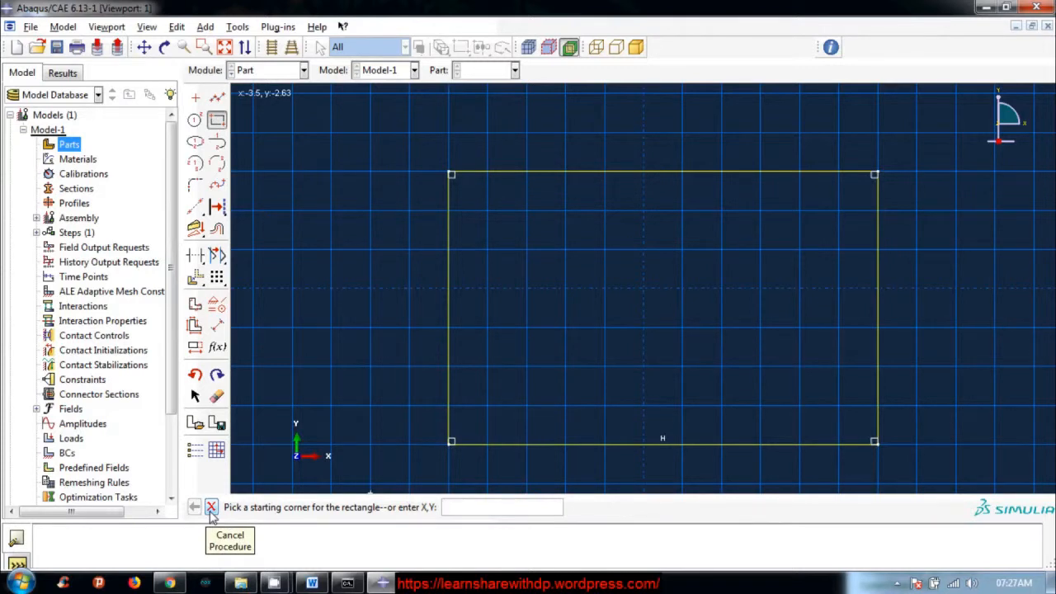
click(211, 507)
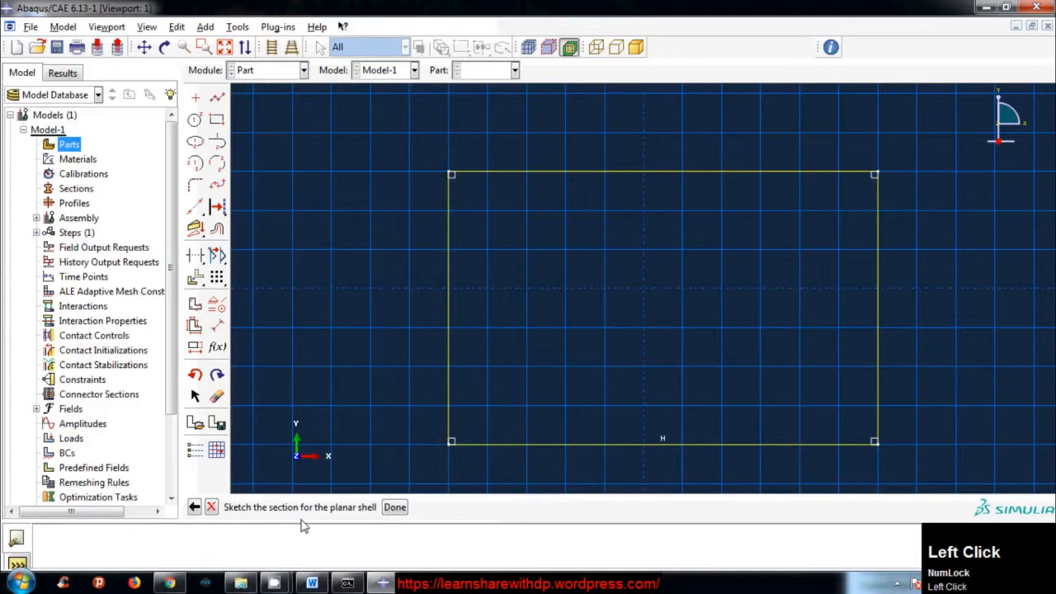
mouse_move(289, 522)
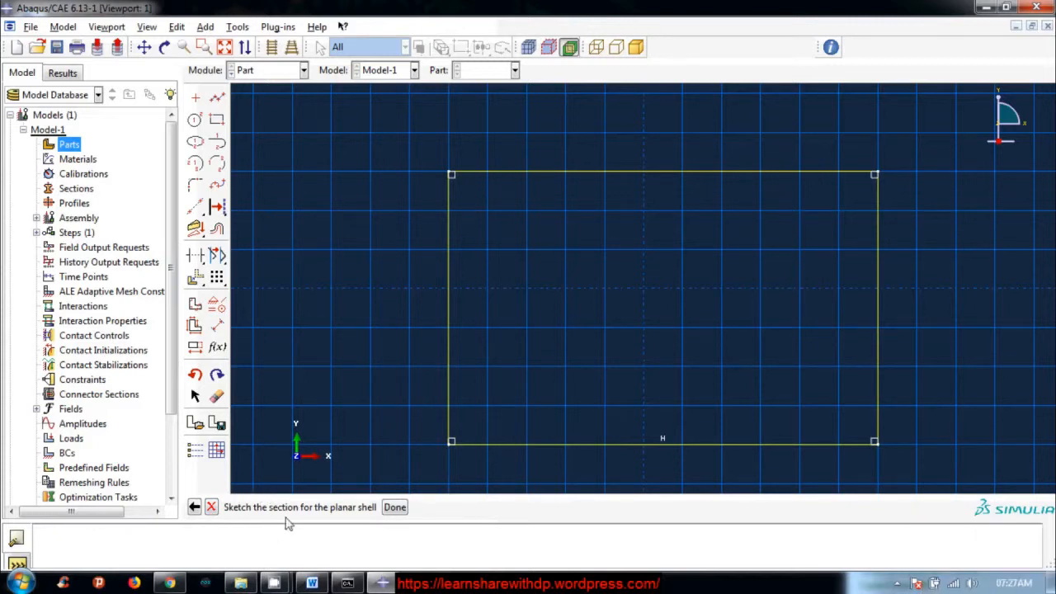
mouse_move(456, 355)
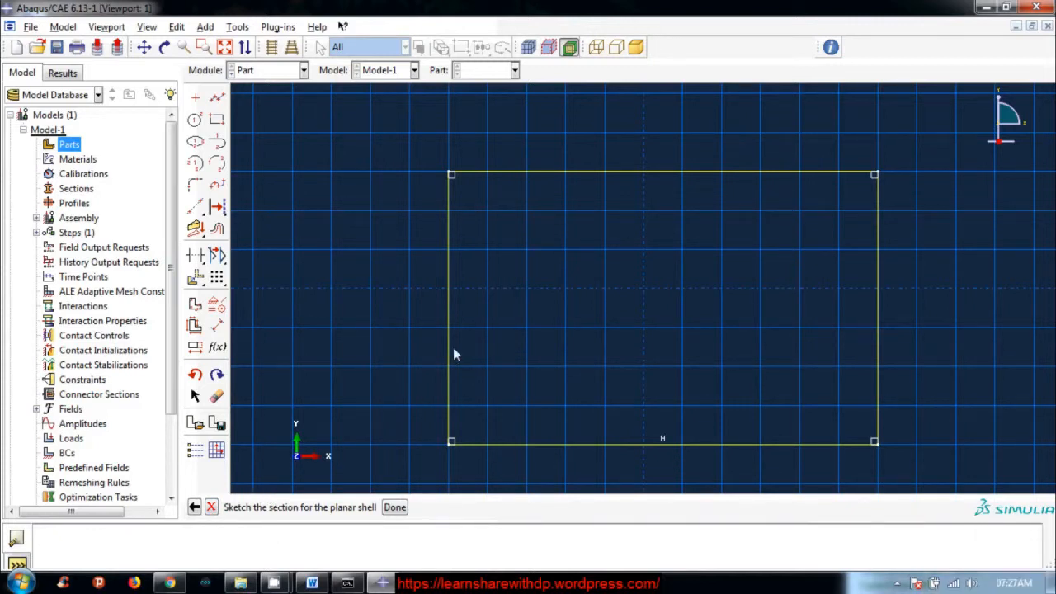
mouse_move(901, 330)
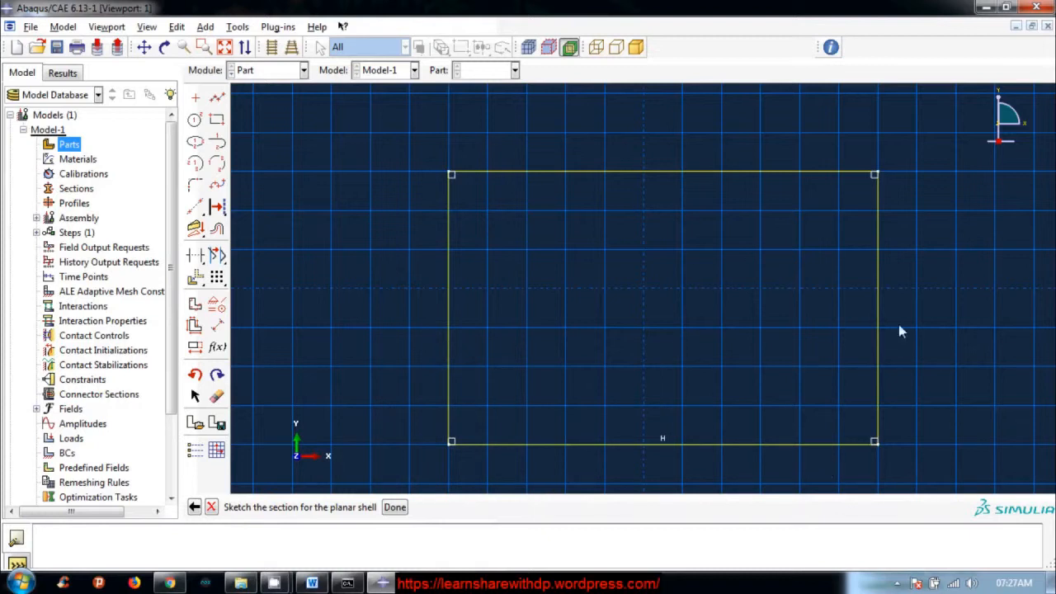
mouse_move(453, 316)
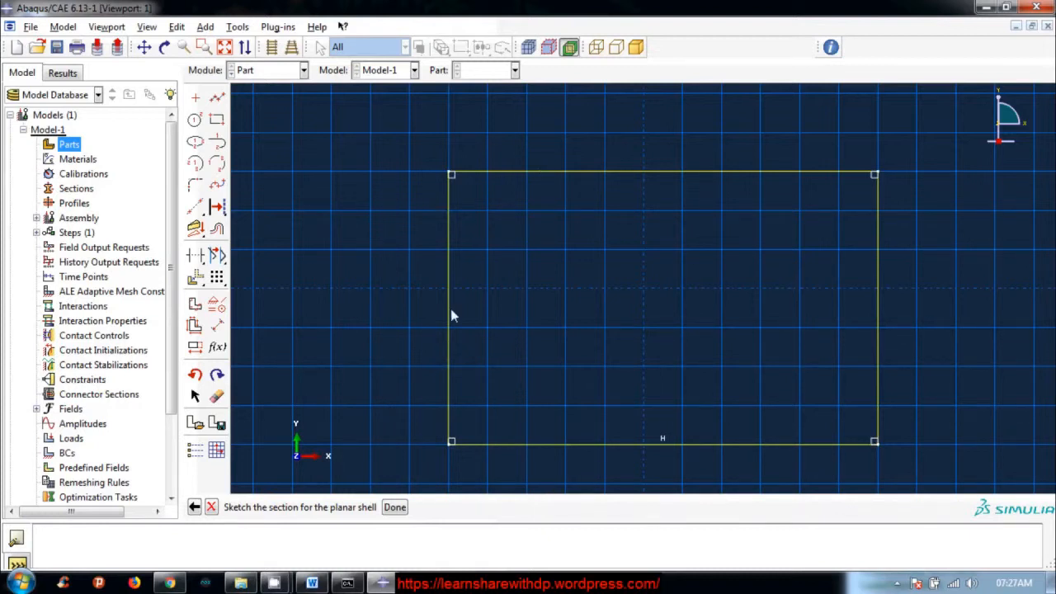
mouse_move(376, 281)
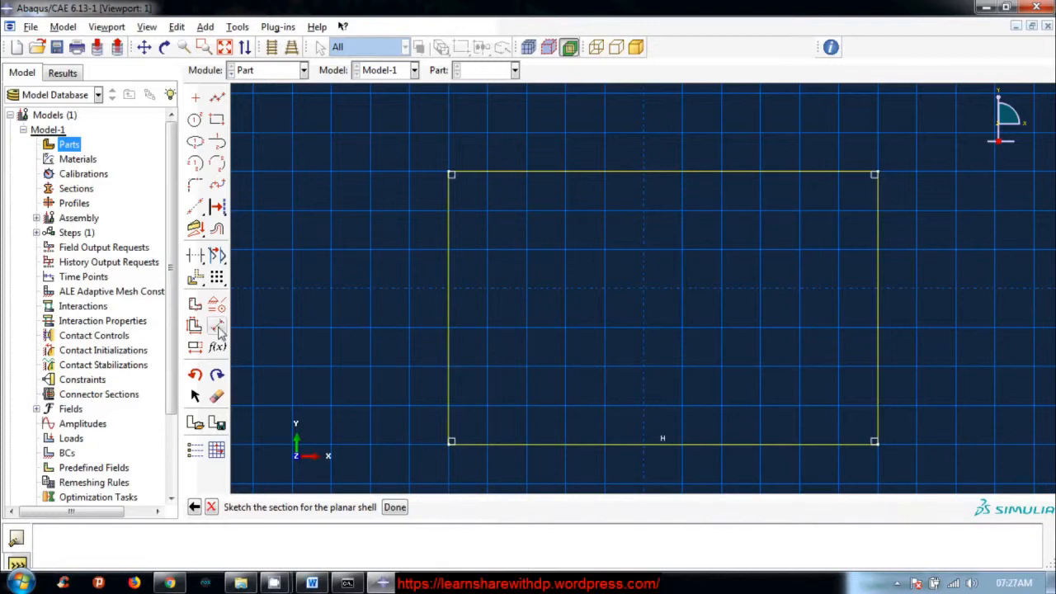
mouse_move(218, 328)
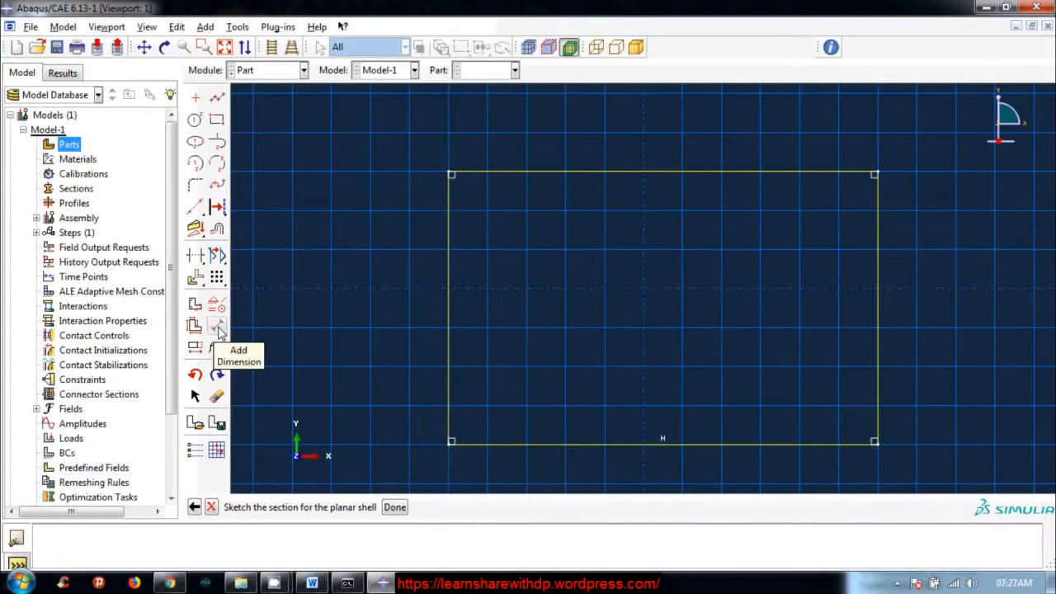
Dimension the rectangle's left edge and set its height to 9.
click(218, 326)
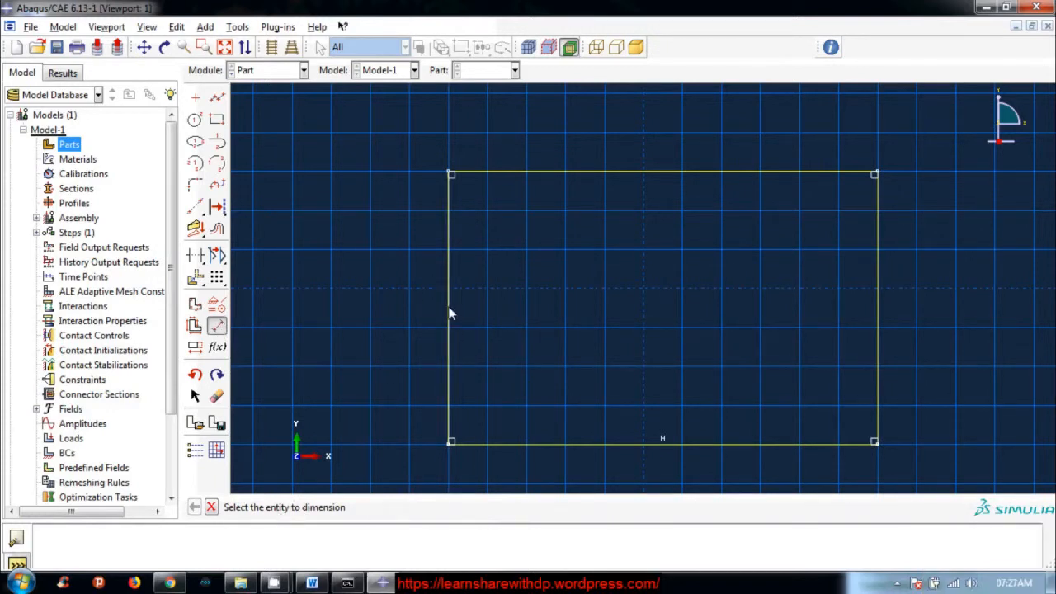
click(450, 307)
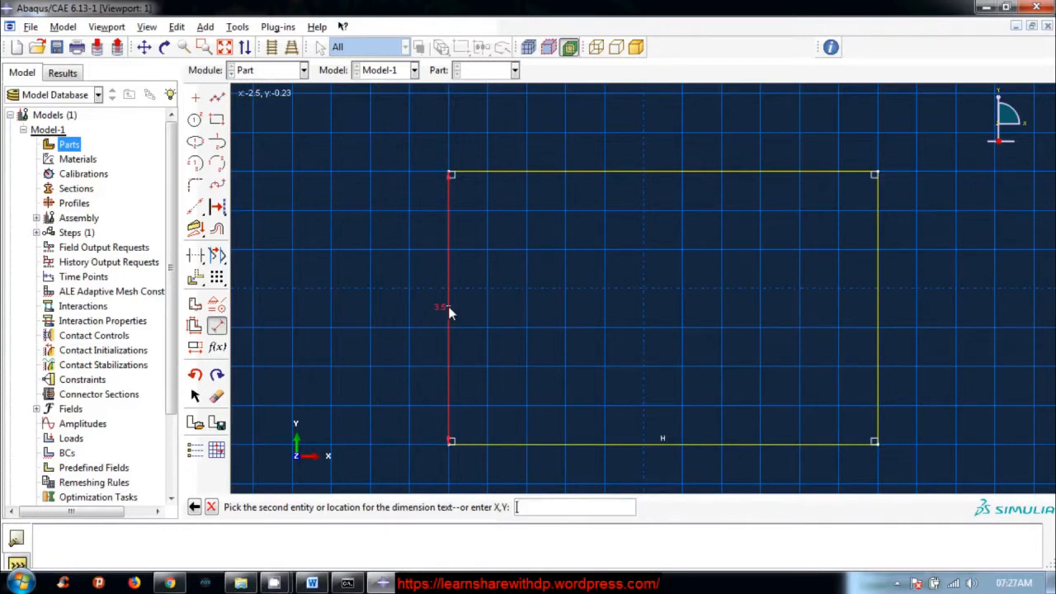
mouse_move(373, 320)
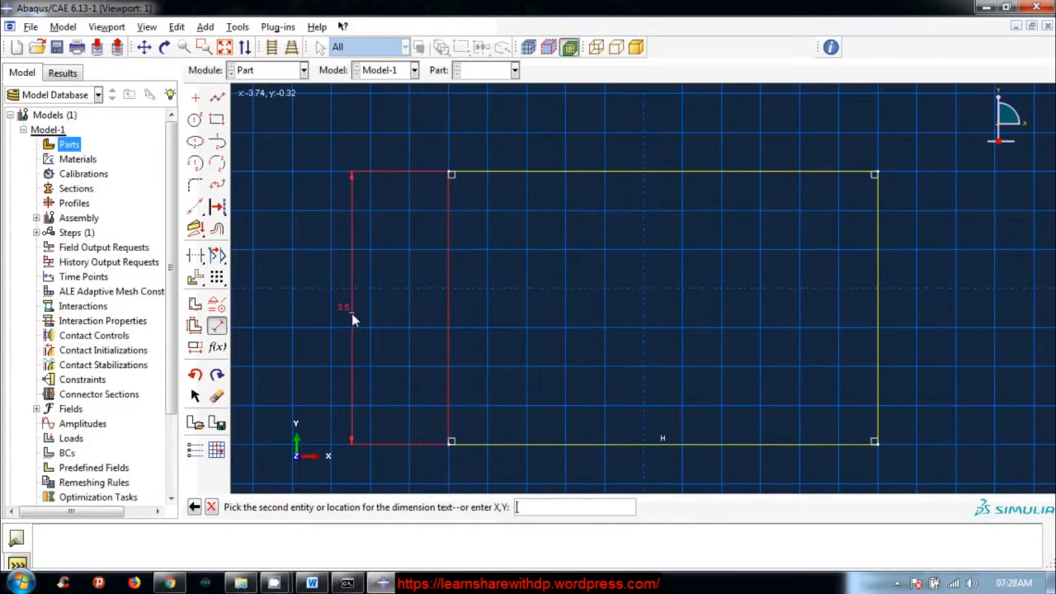
mouse_move(348, 320)
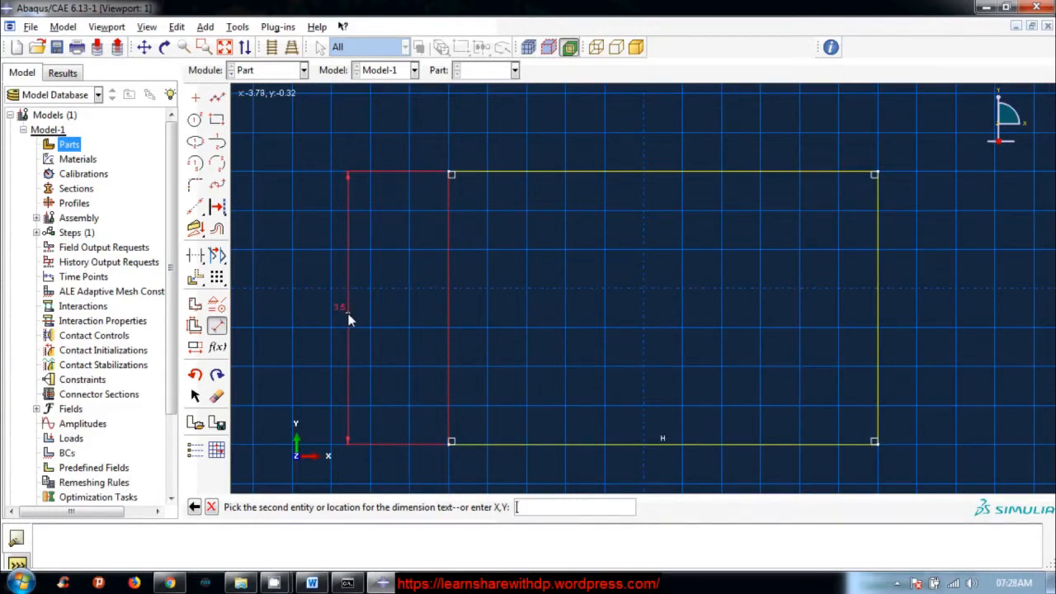
click(405, 359)
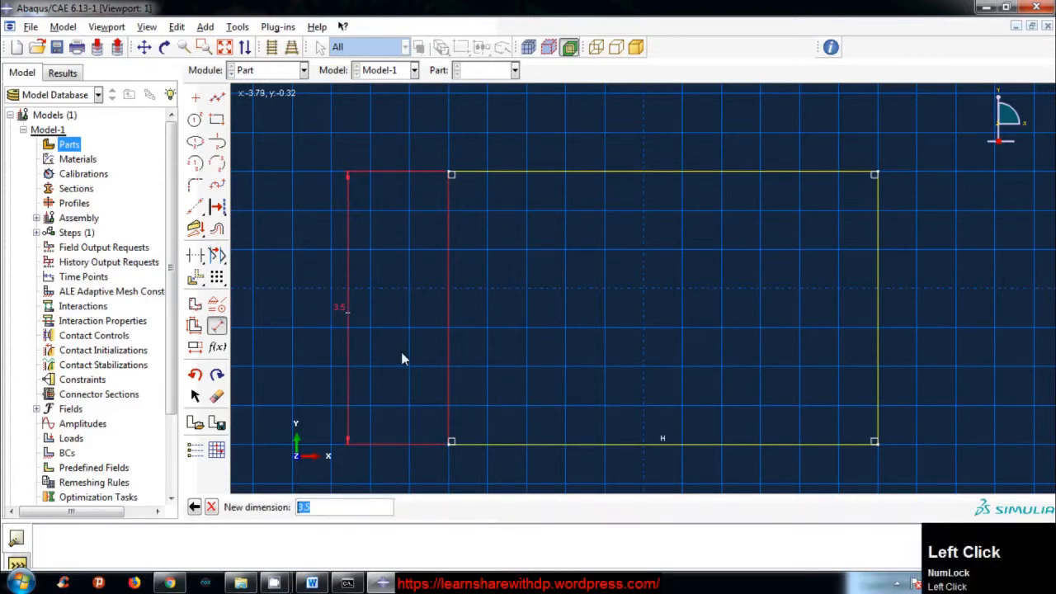
mouse_move(335, 485)
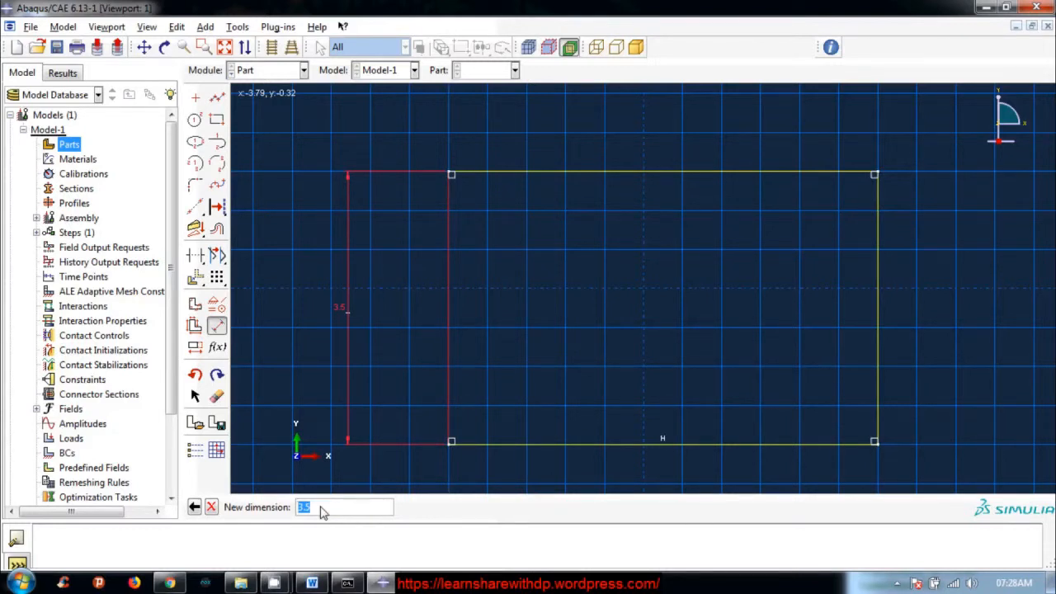
key(Return)
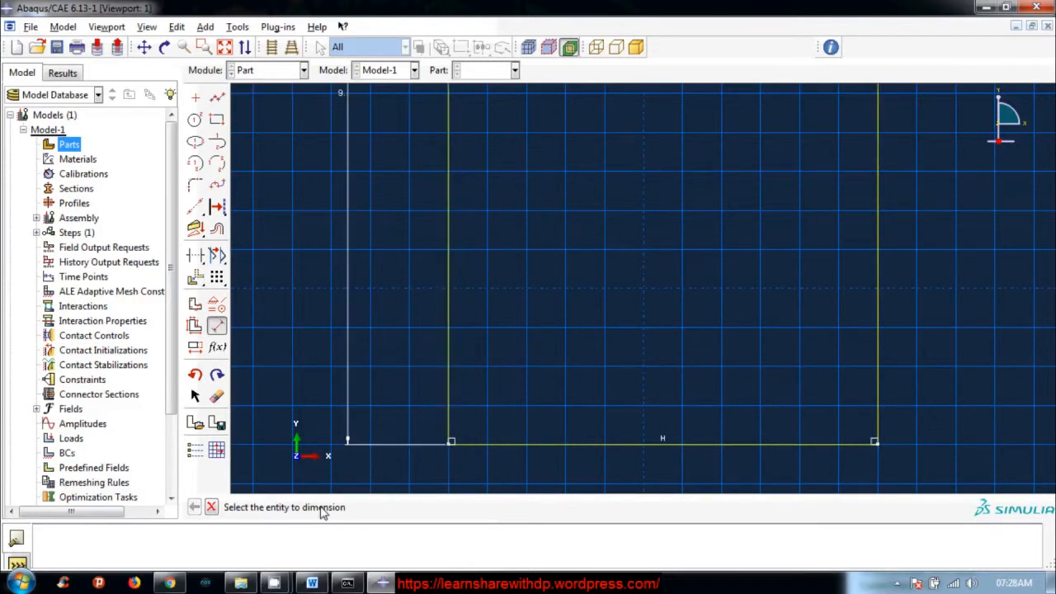
mouse_move(355, 310)
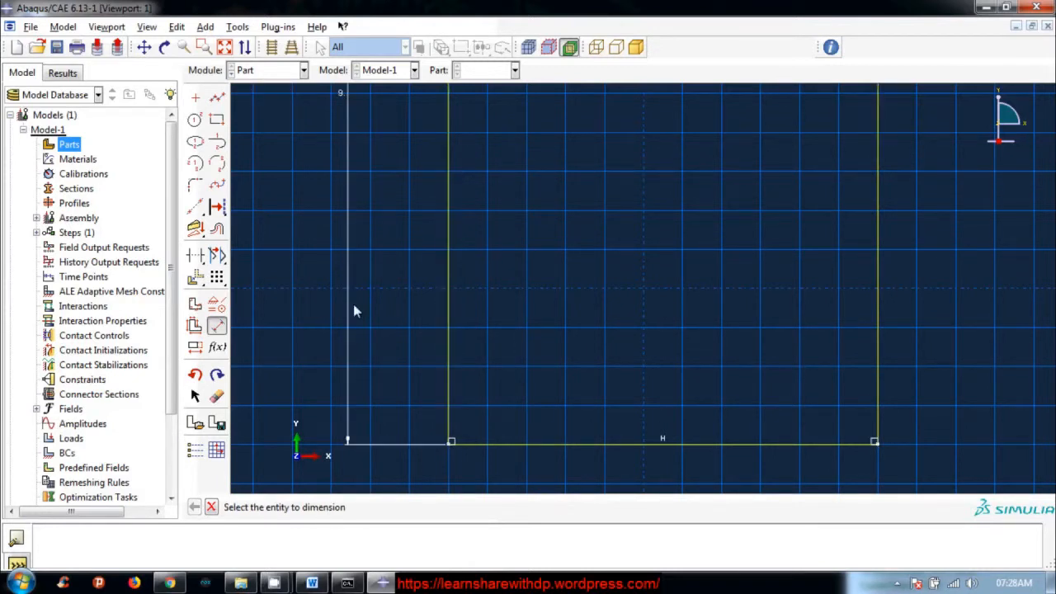
Dimension the bottom edge to a width of 6, giving a 6 by 9 rectangle.
scroll(up, 3)
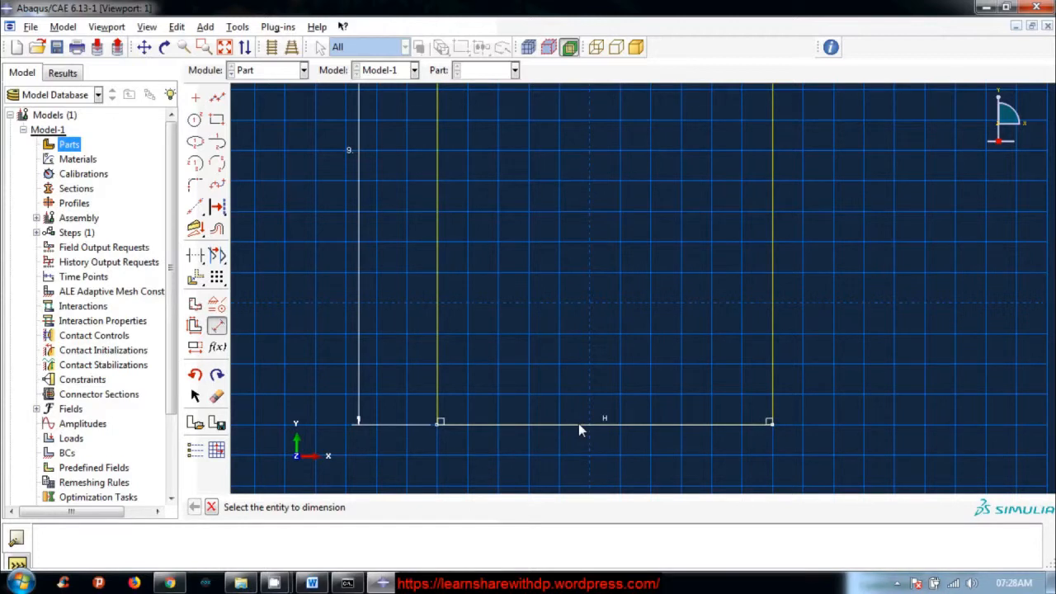
click(578, 422)
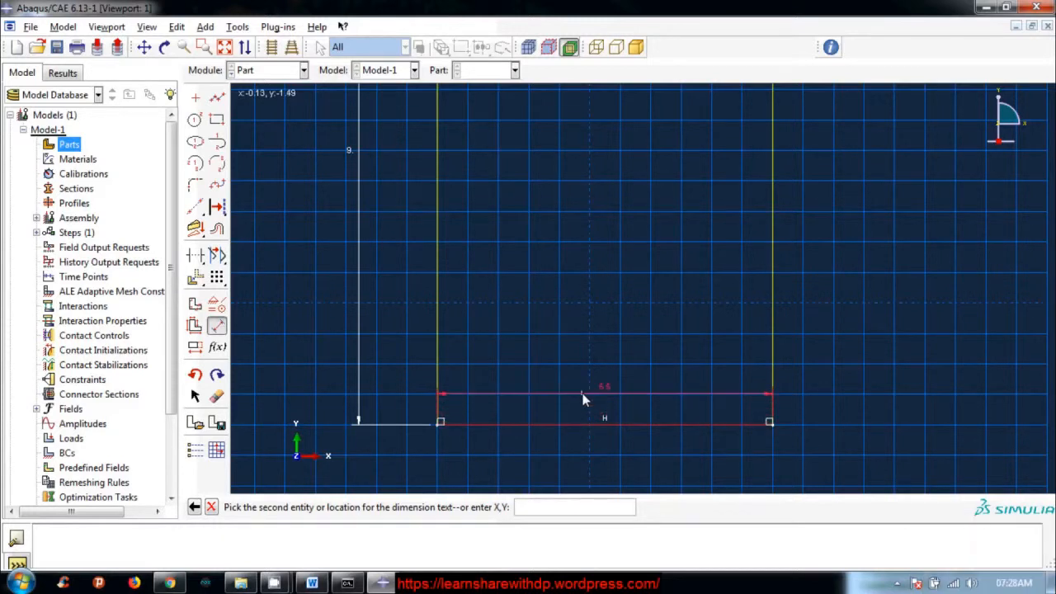
mouse_move(586, 367)
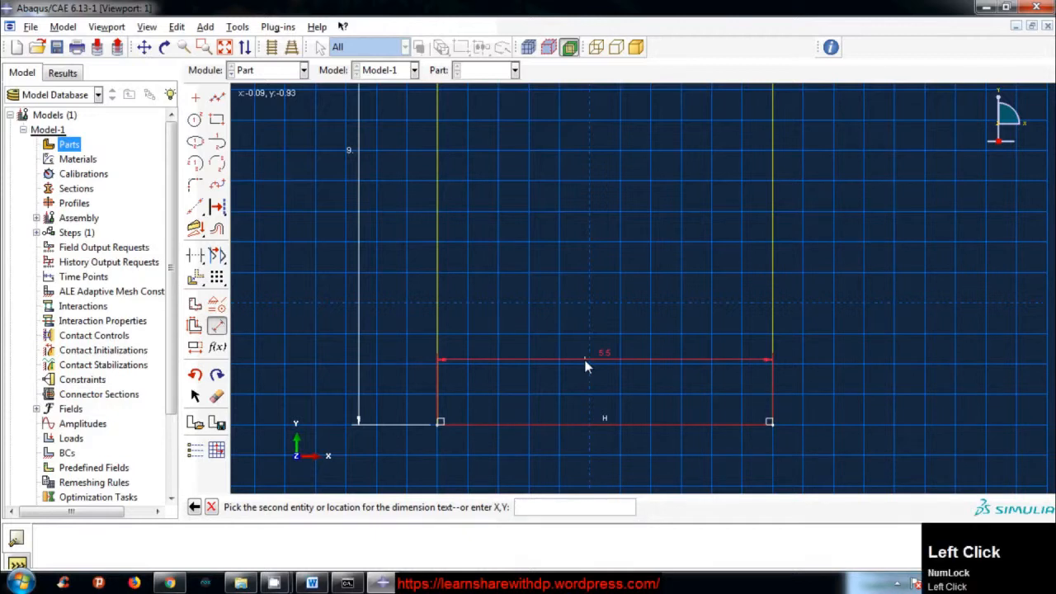
click(584, 360)
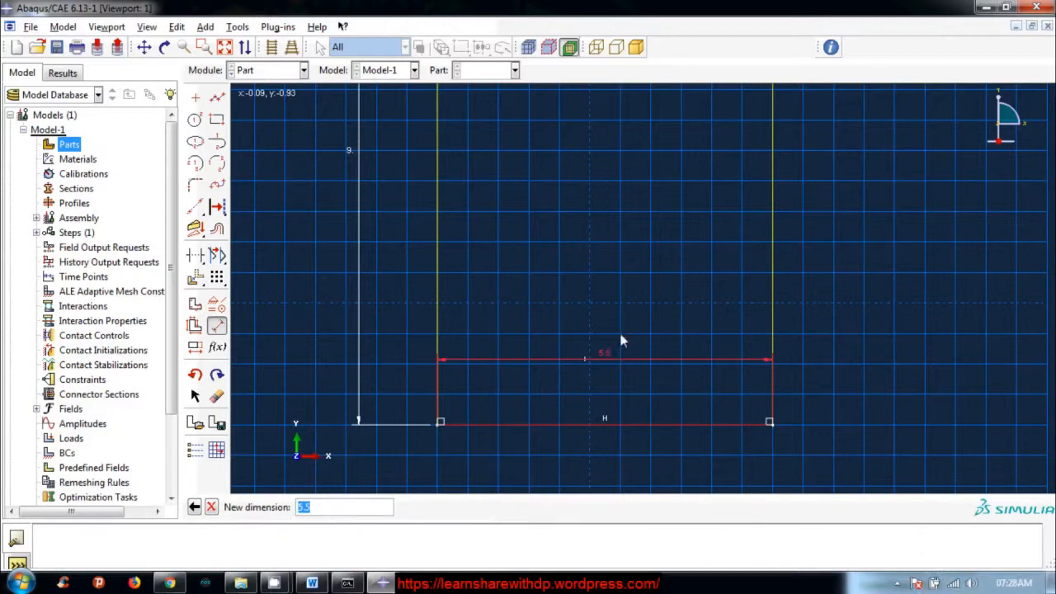
mouse_move(337, 515)
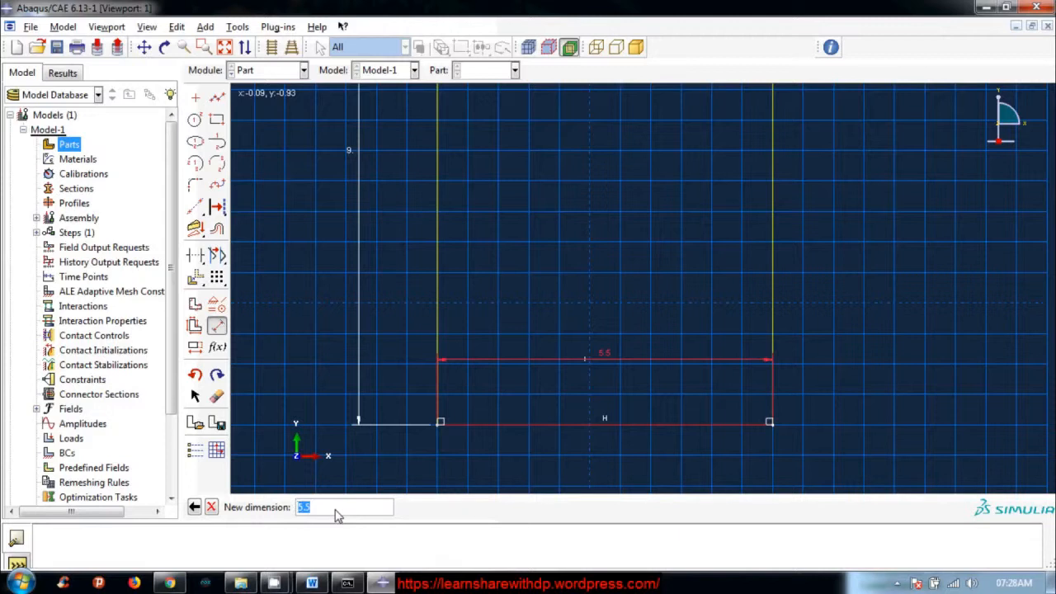
text(6)
key(Return)
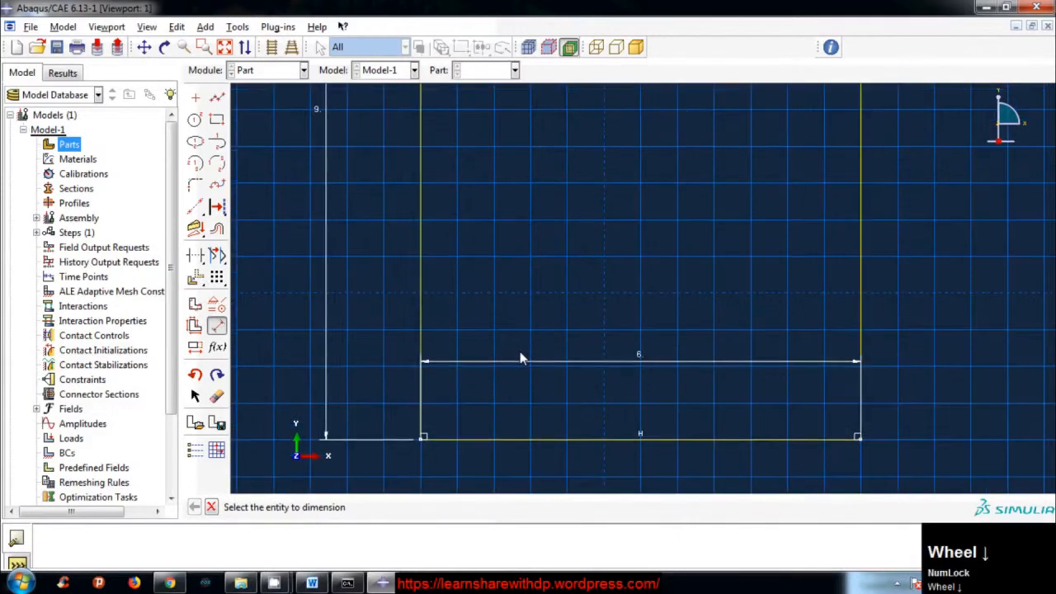
scroll(up, 3)
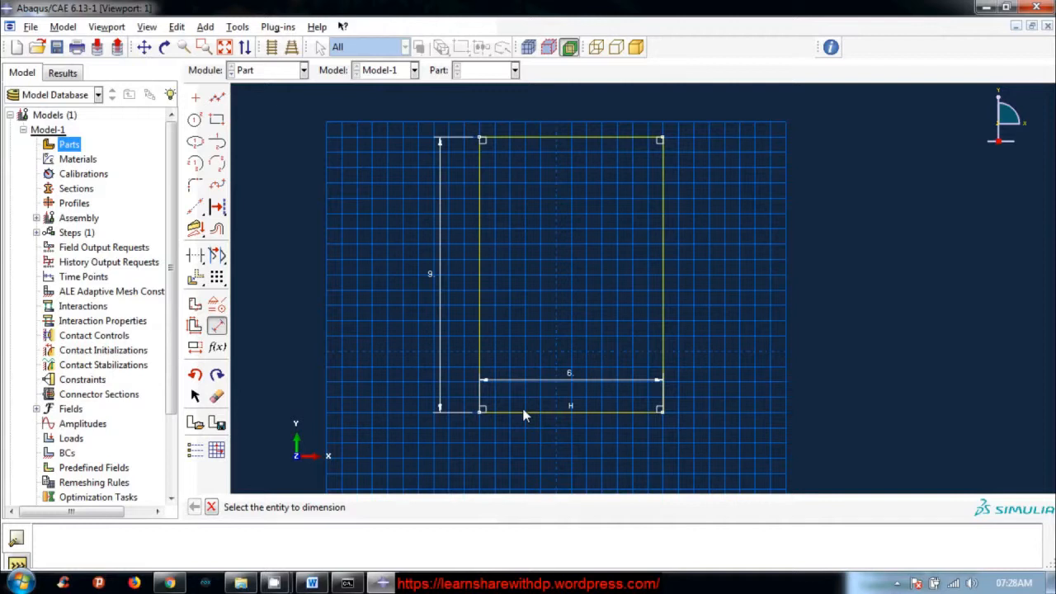
mouse_move(294, 515)
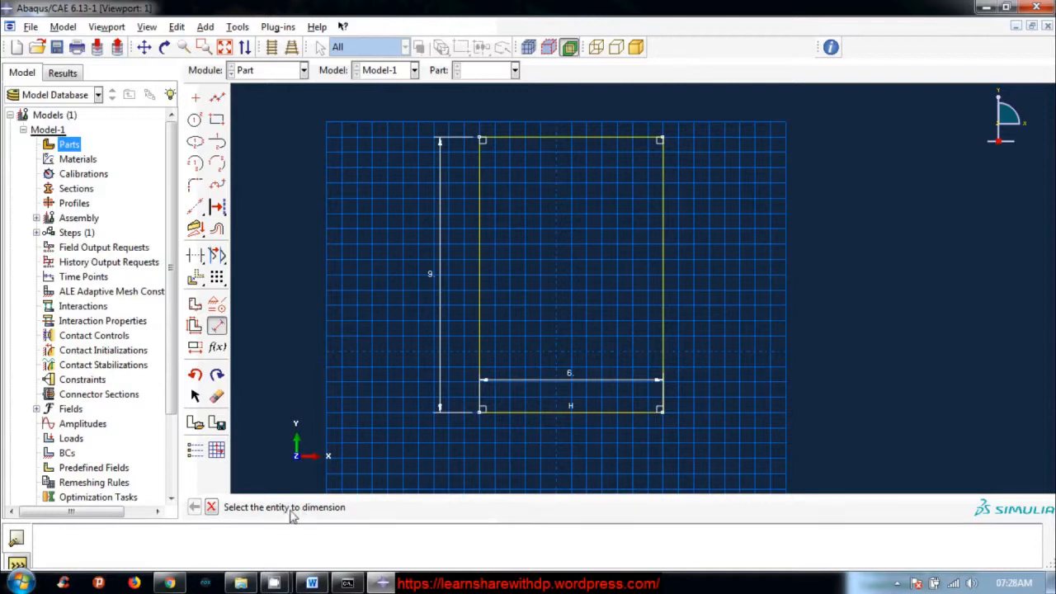
mouse_move(211, 507)
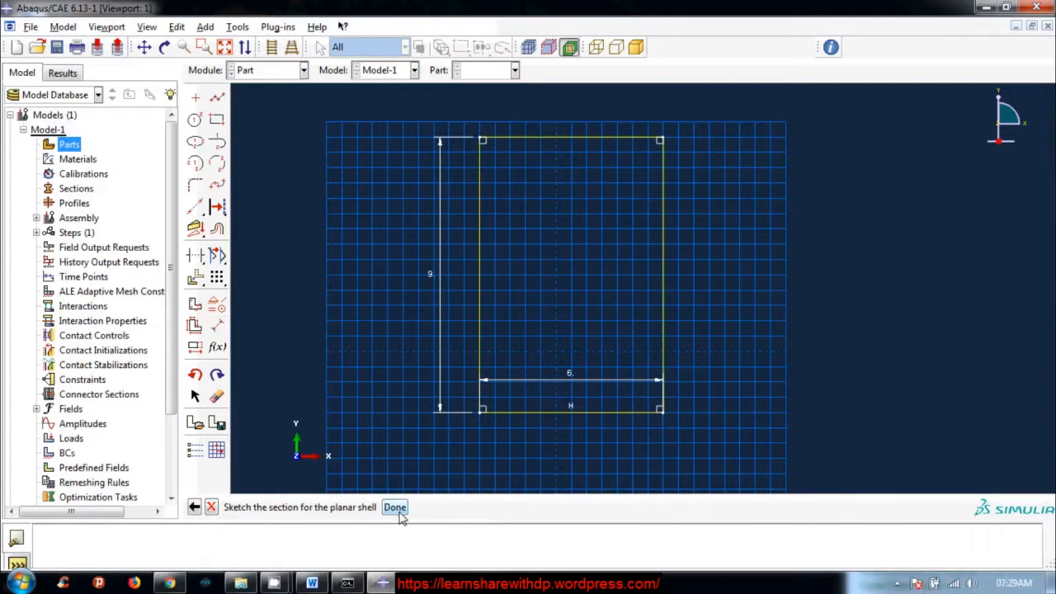
Finish the sketch with Done so the 6 by 9 planar shell appears in 3D.
click(395, 507)
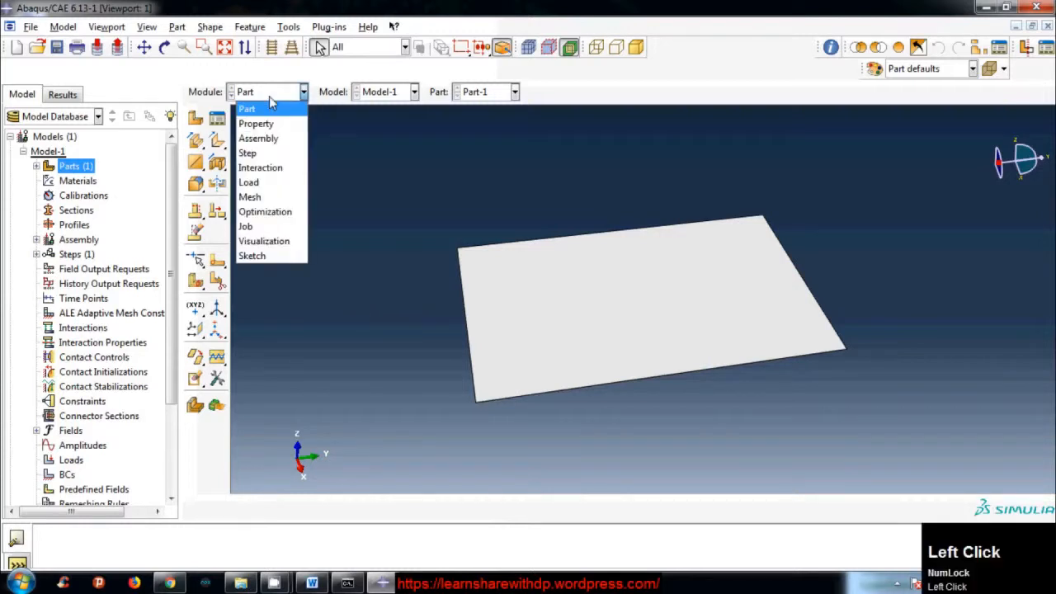
mouse_move(272, 122)
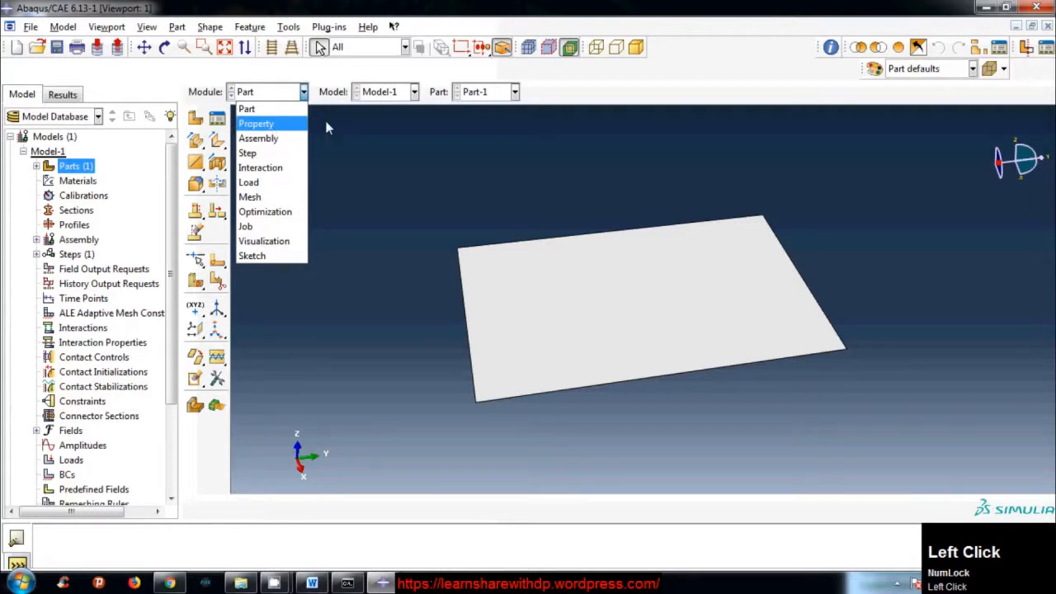